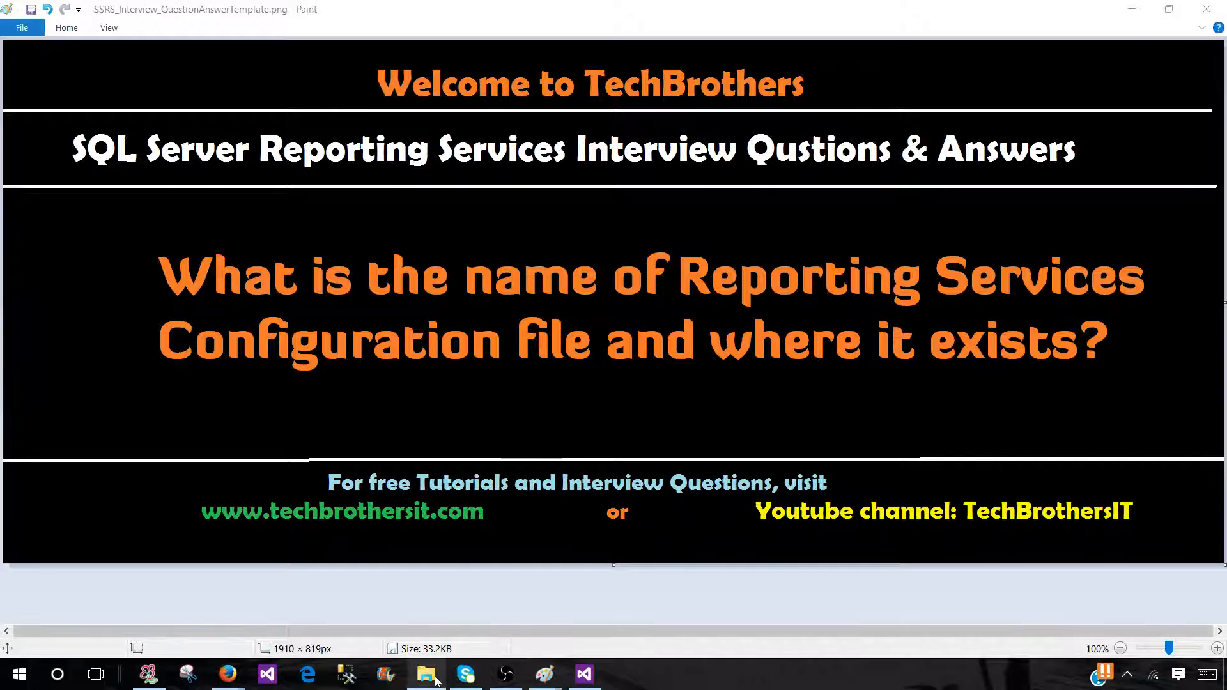
Open File Explorer and browse C:\Program Files\Microsoft SQL Server
left_click(425, 674)
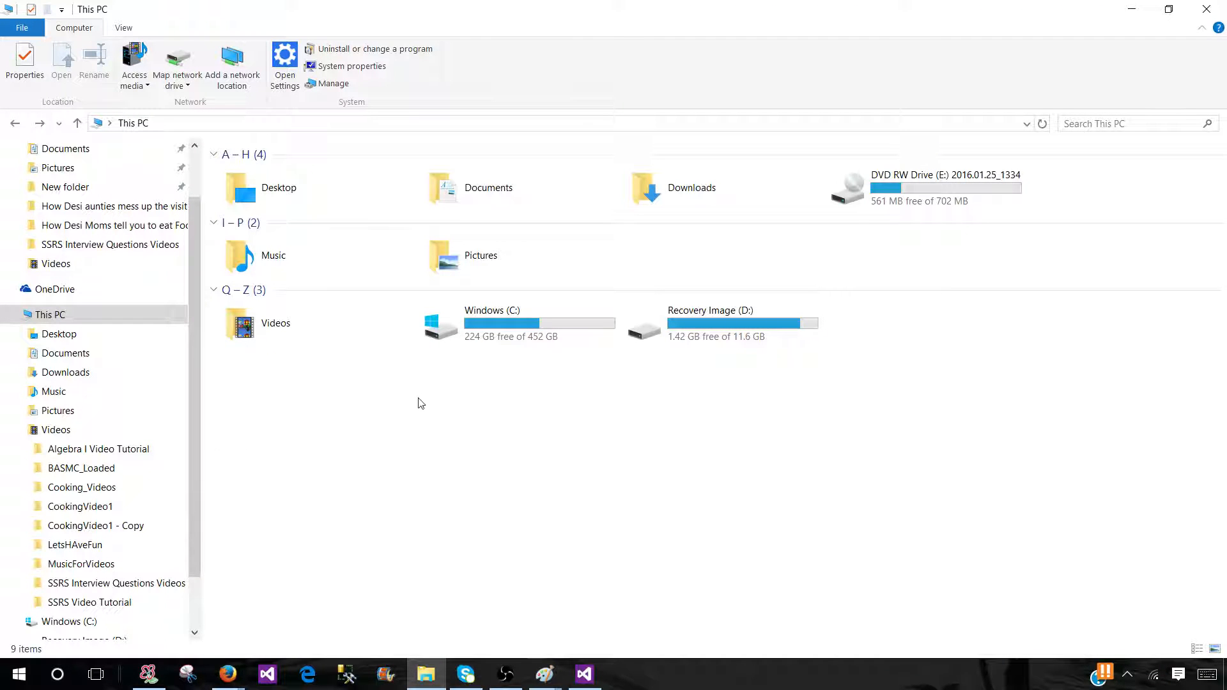
mouse_move(450, 384)
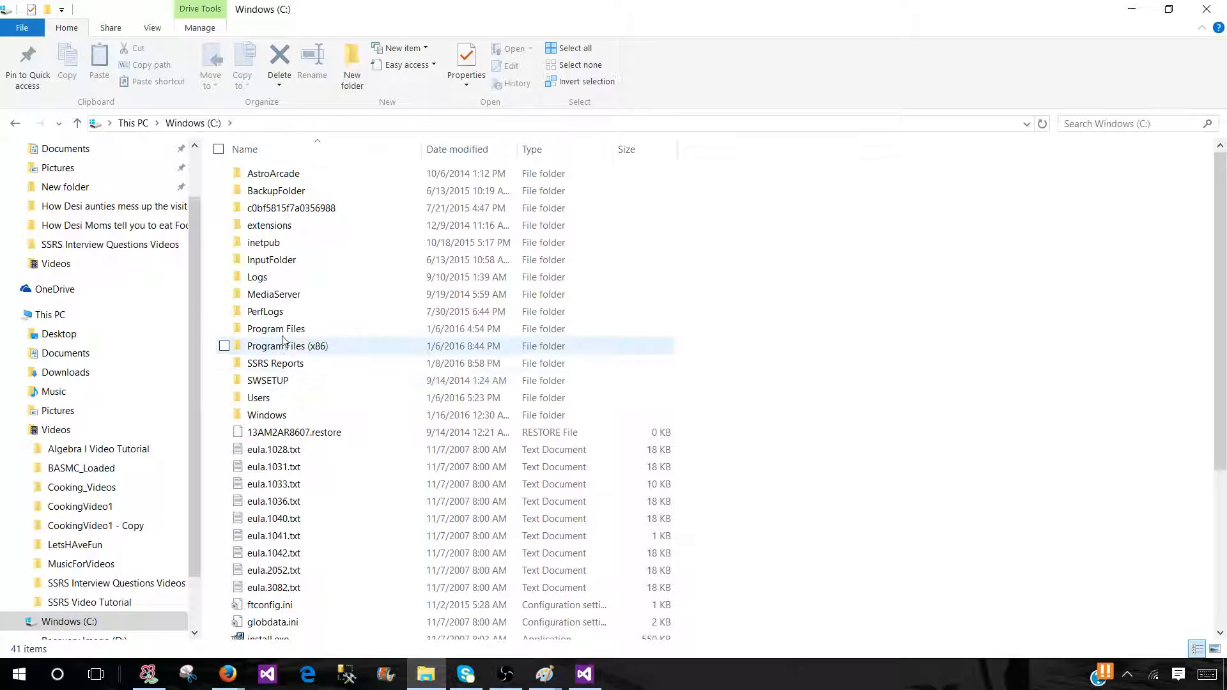
double_click(276, 328)
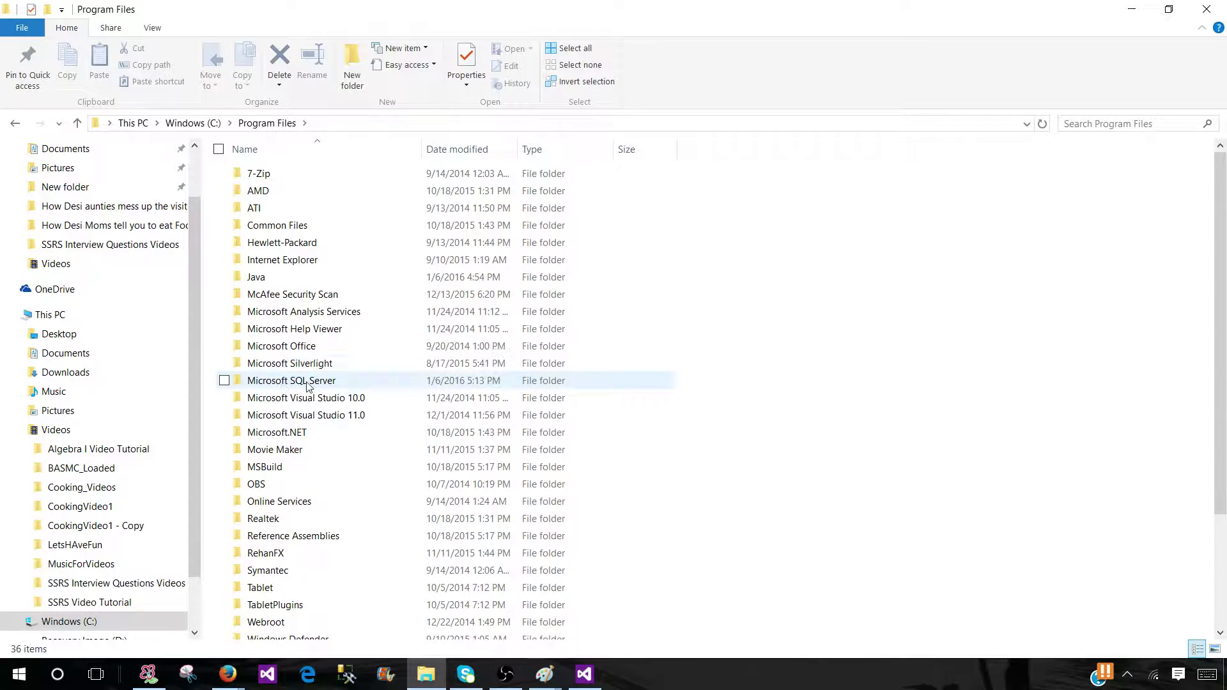
double_click(291, 380)
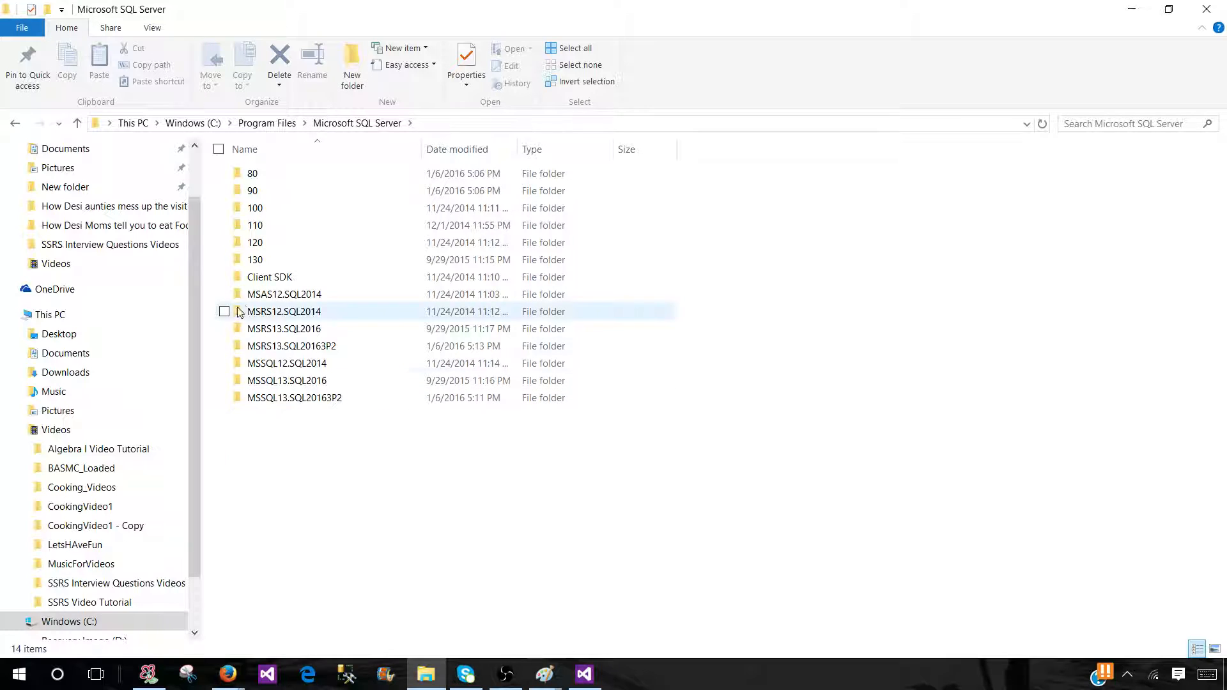
mouse_move(247, 318)
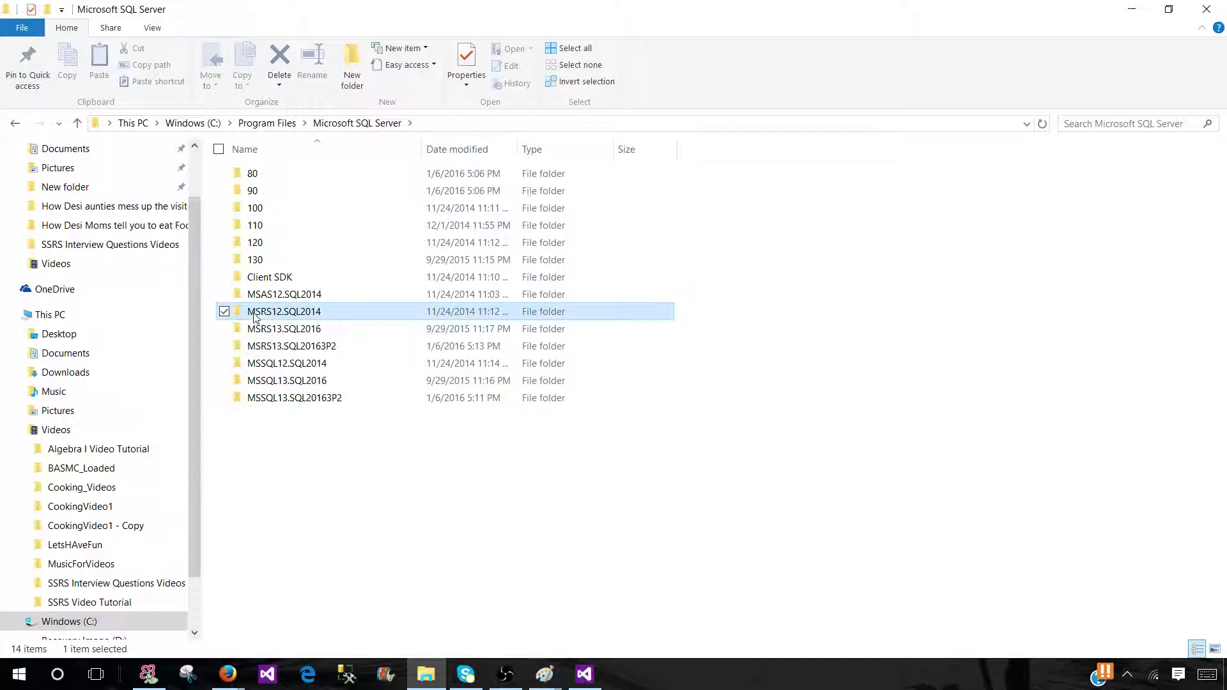
mouse_move(259, 317)
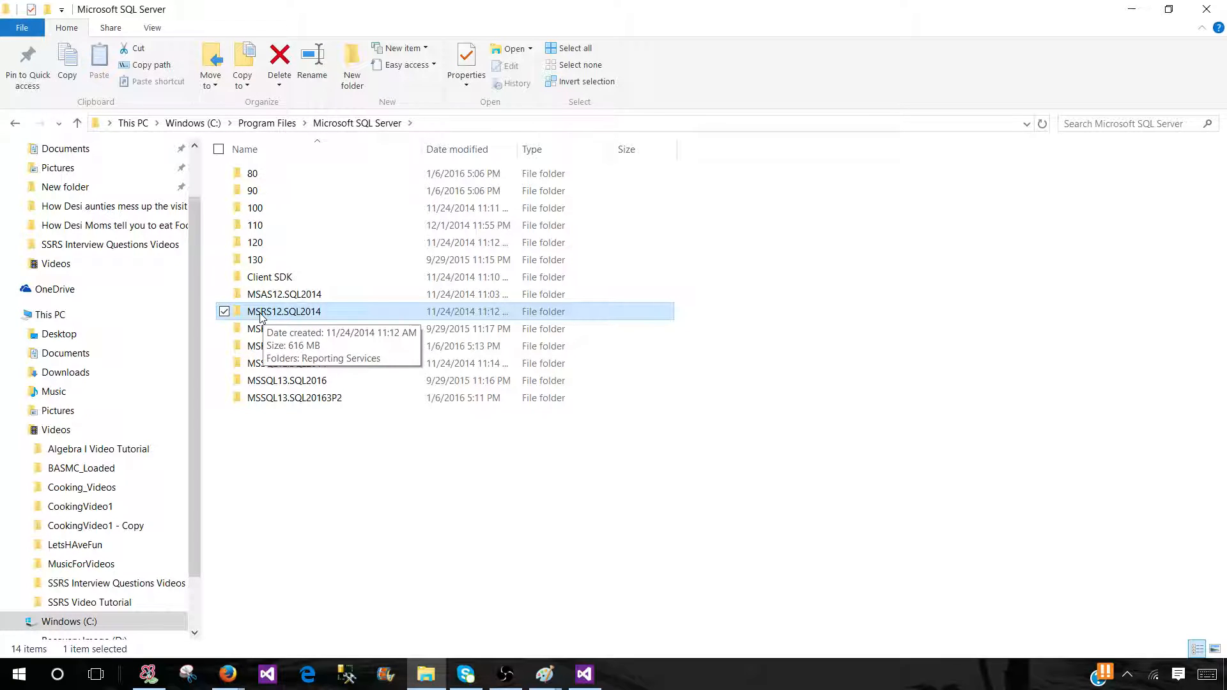
left_click(284, 329)
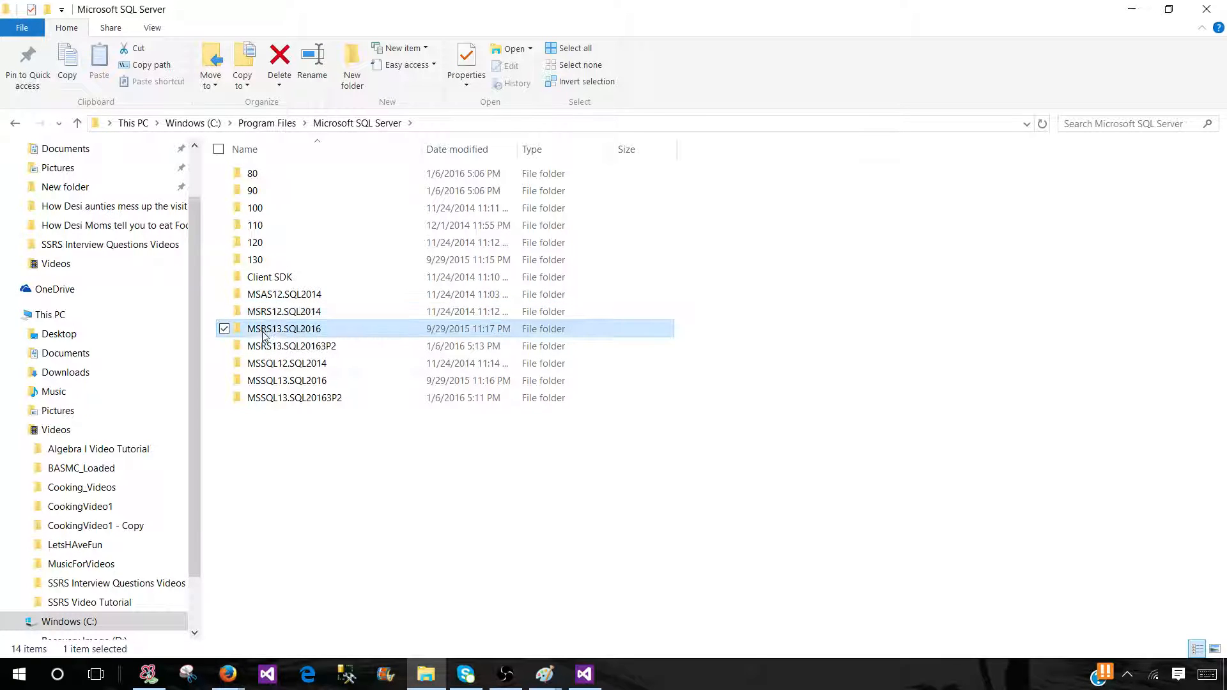
left_click(292, 345)
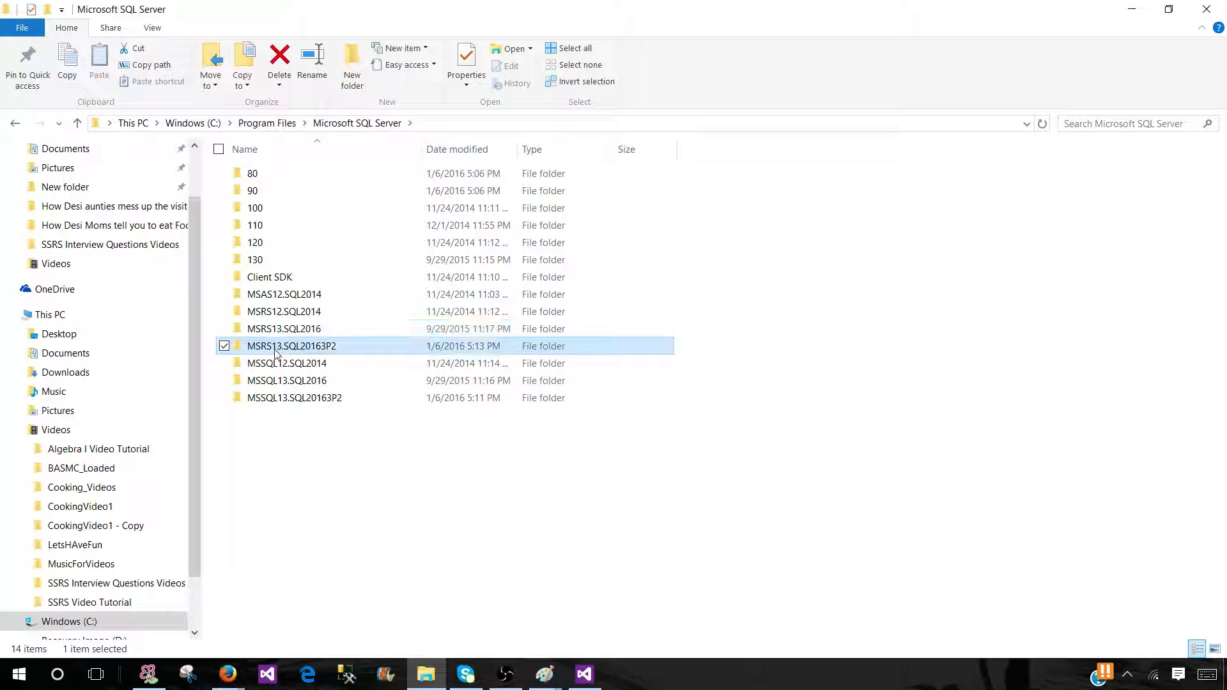
mouse_move(278, 318)
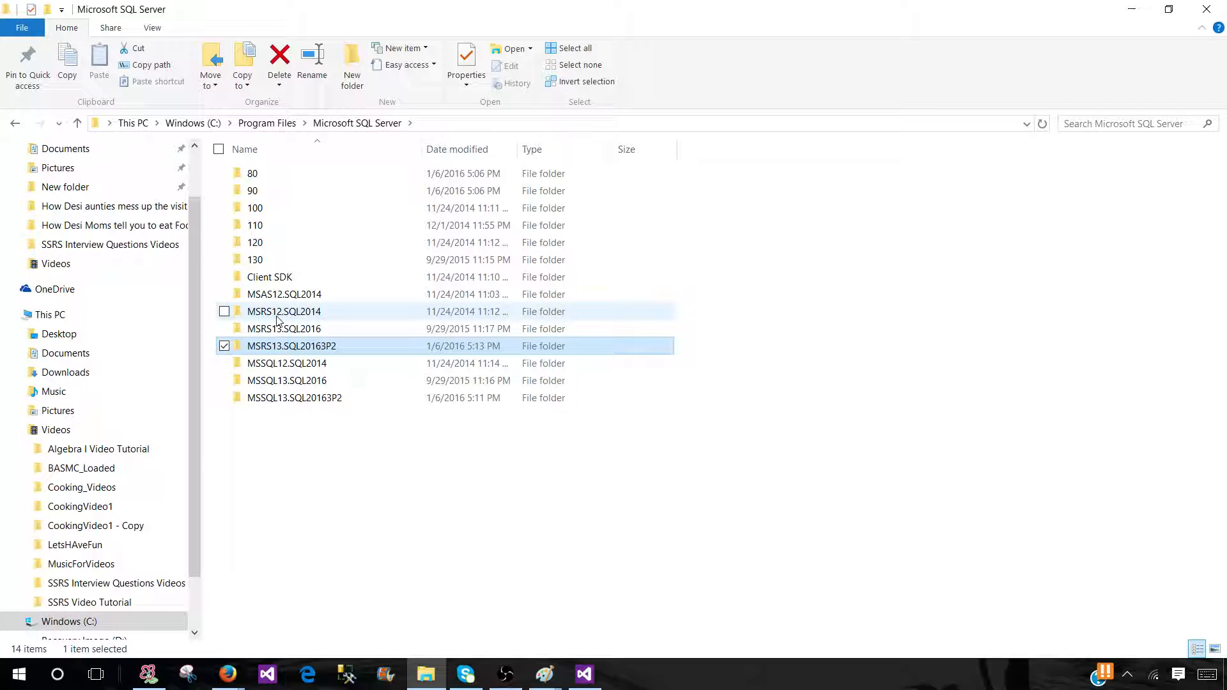
left_click(284, 311)
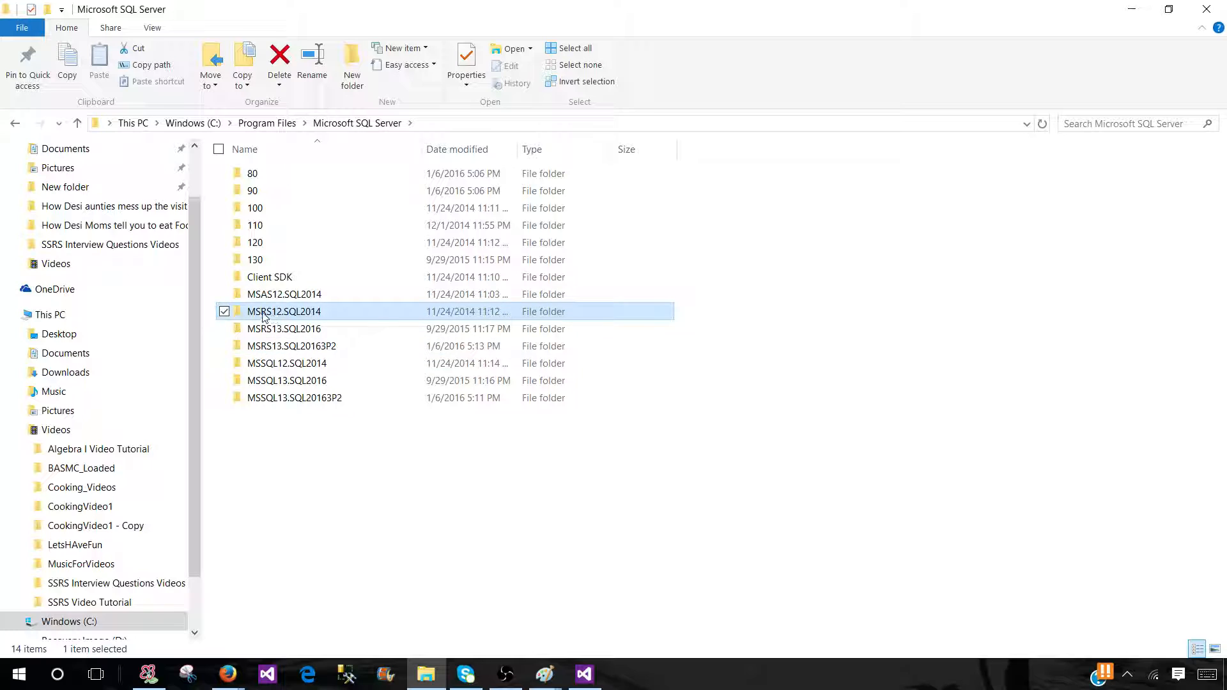
mouse_move(264, 316)
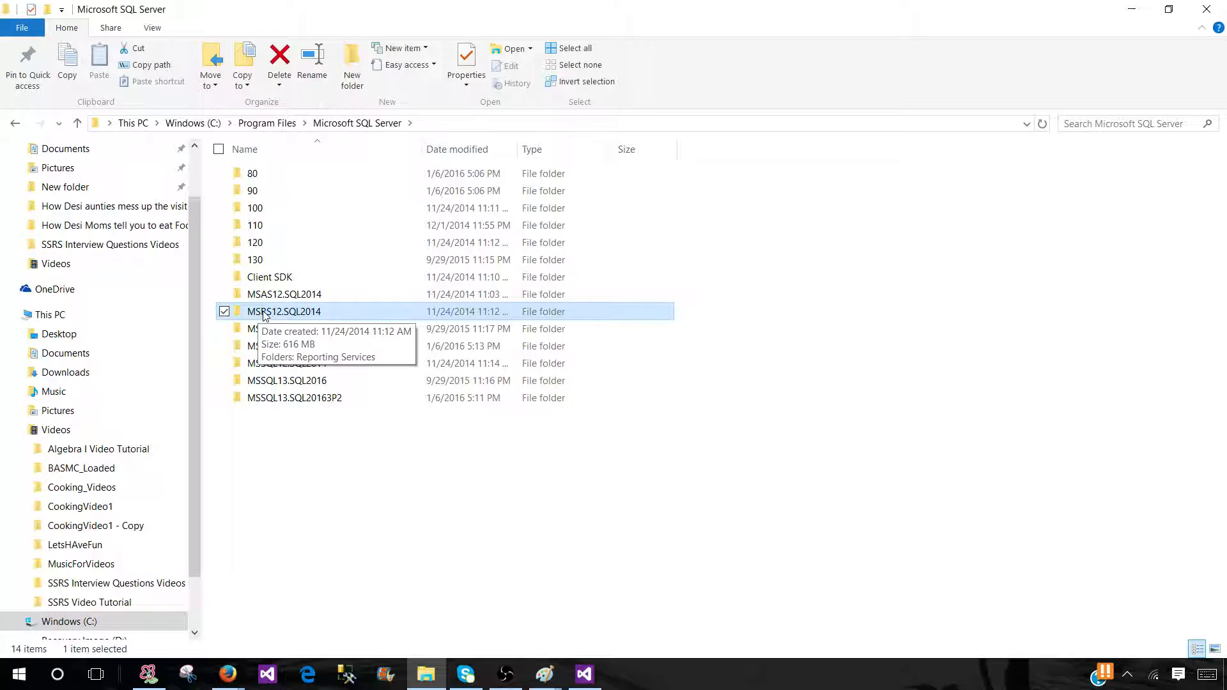
mouse_move(276, 316)
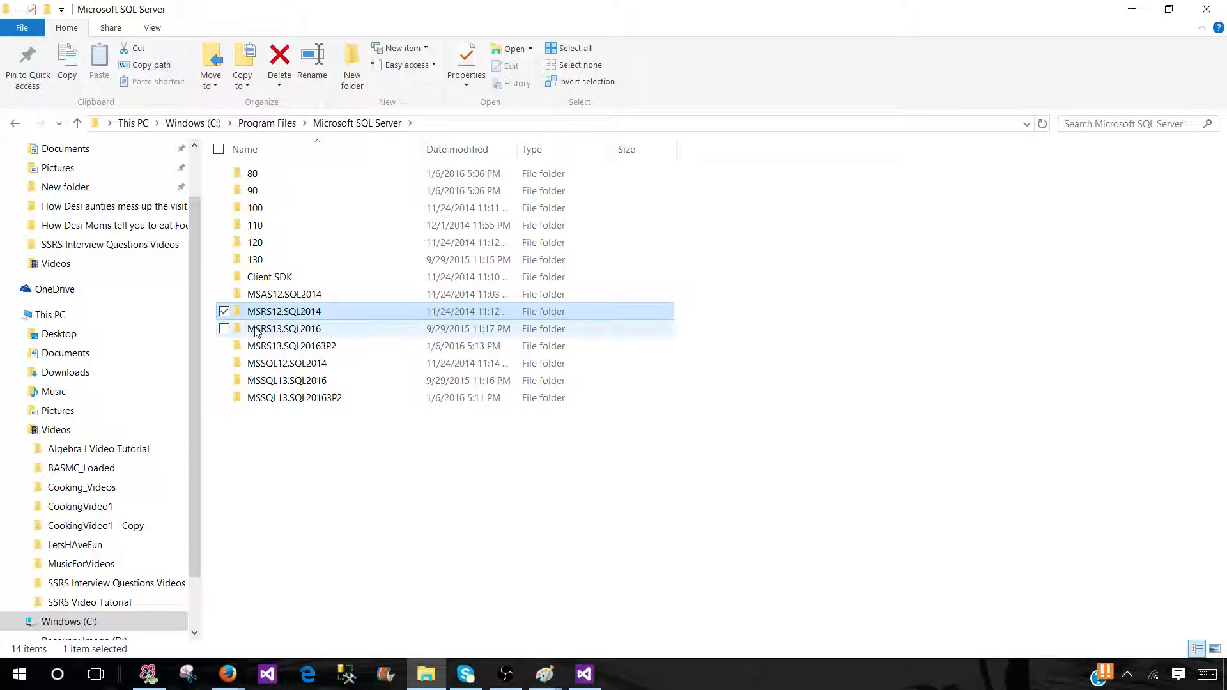
left_click(284, 328)
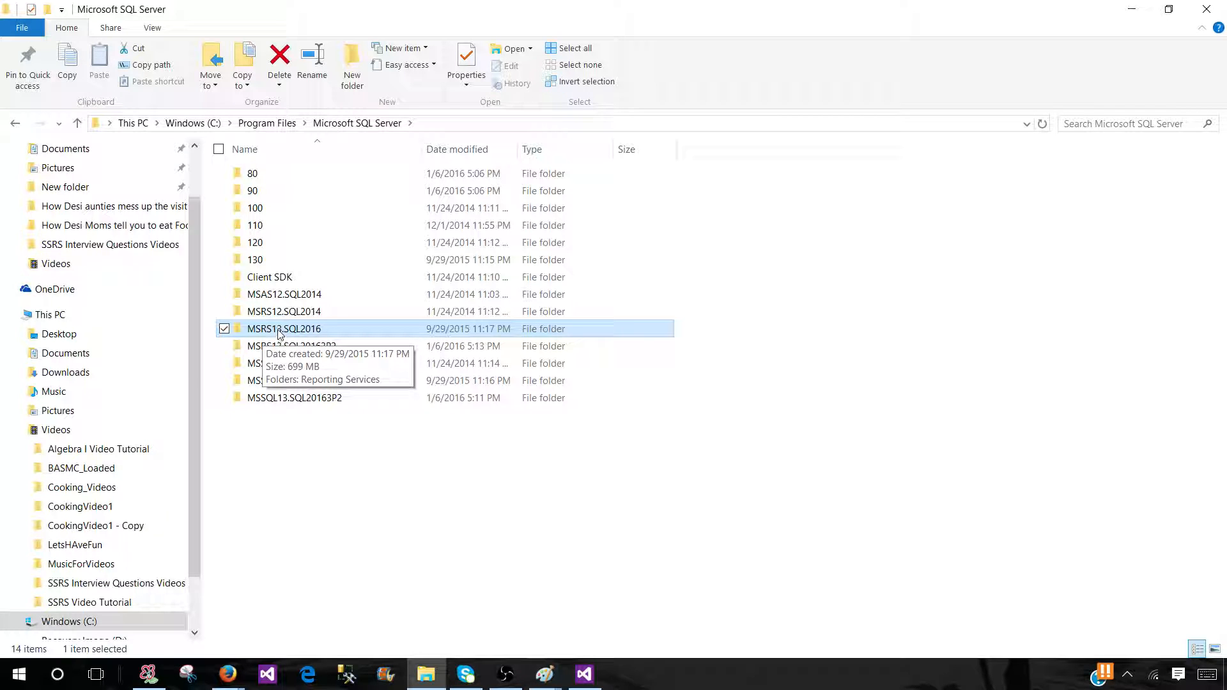
left_click(290, 345)
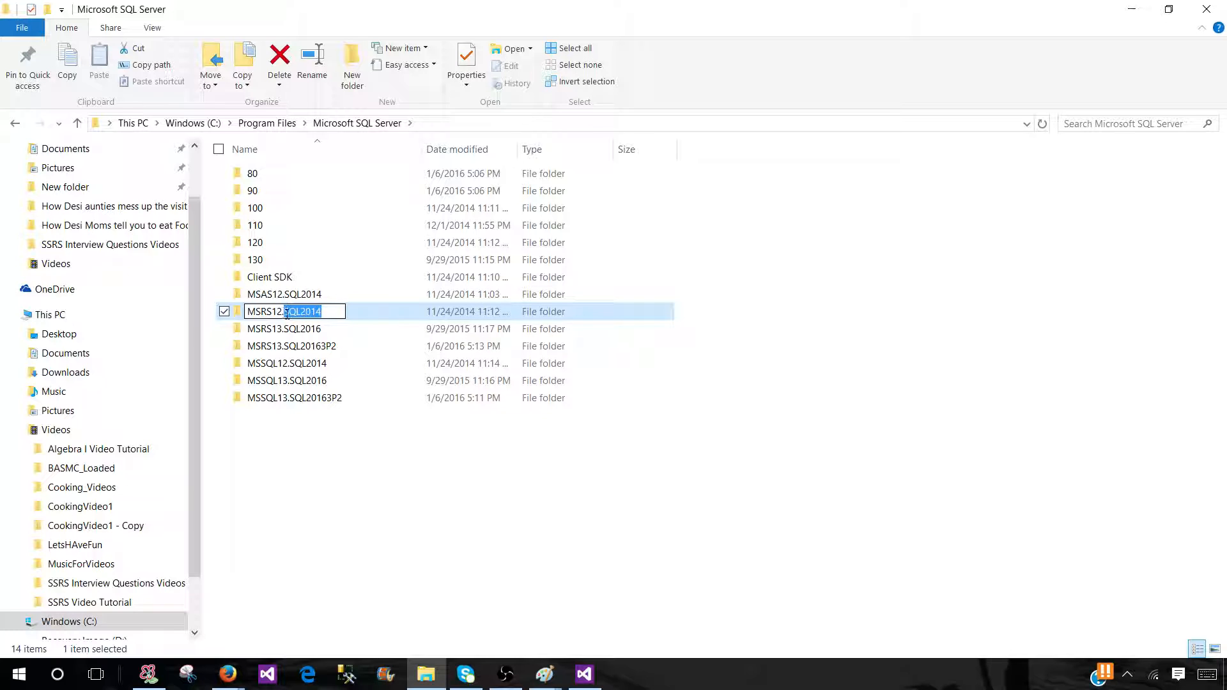
left_click(284, 328)
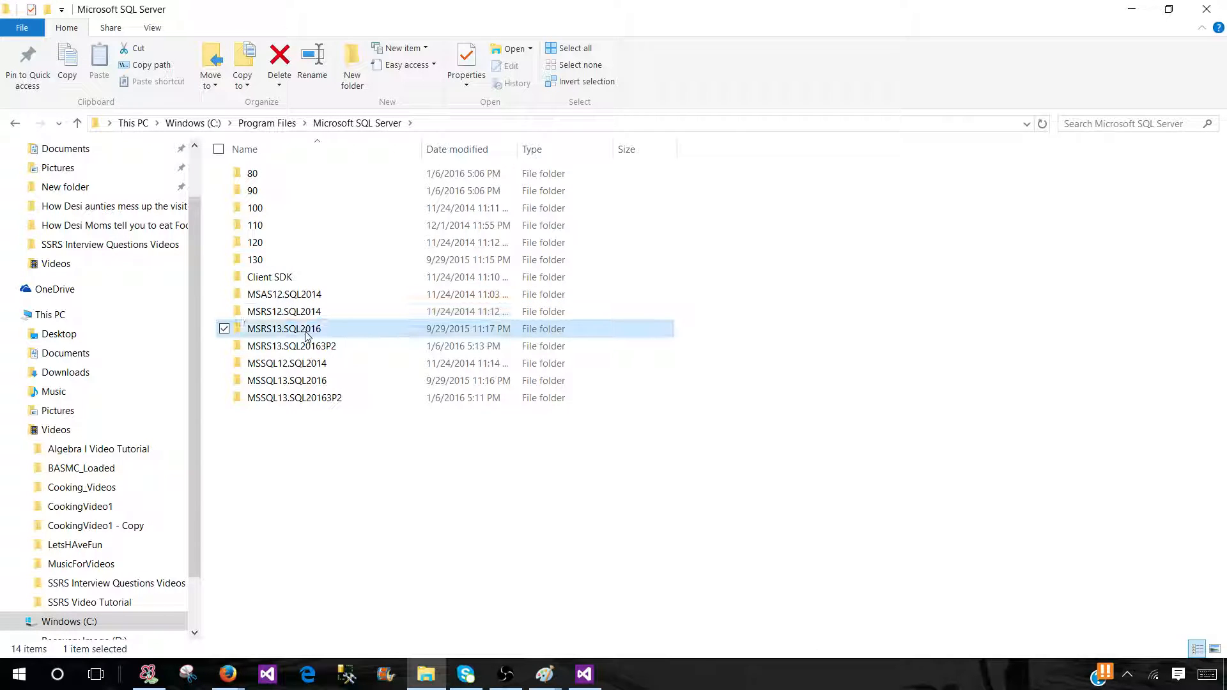
left_click(283, 328)
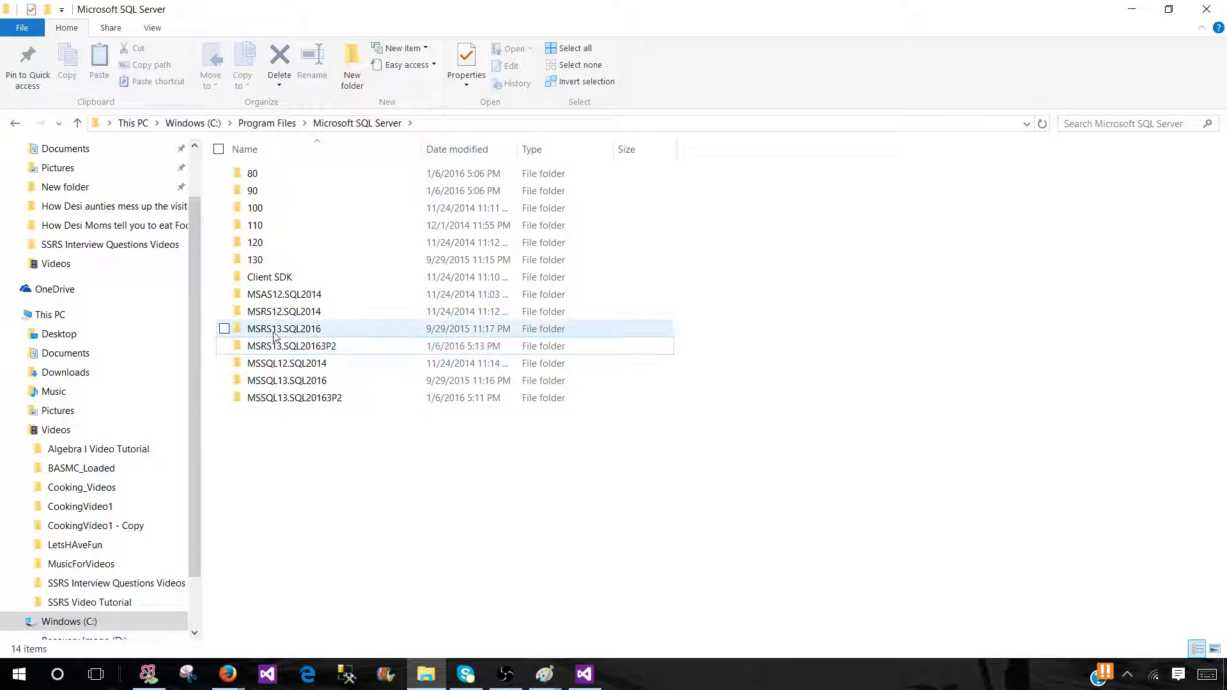
mouse_move(275, 335)
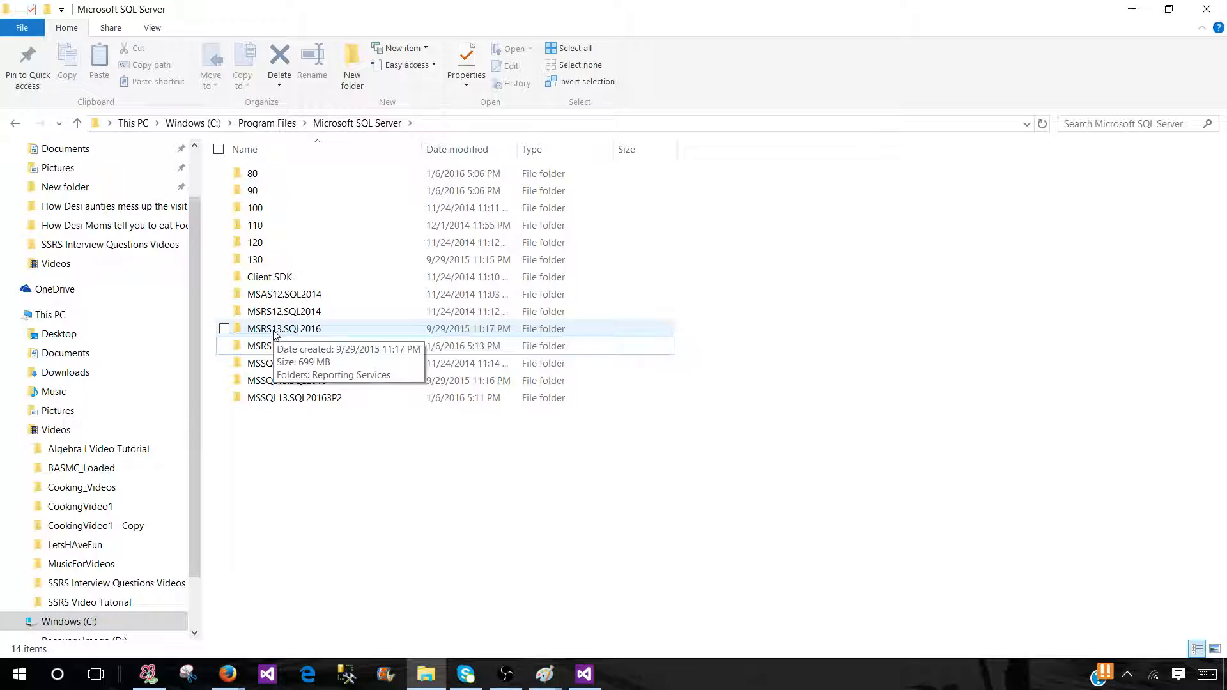
Browse MSRS13.SQL2016 > Reporting Services > ReportServer and select rsreportserver.config
double_click(284, 329)
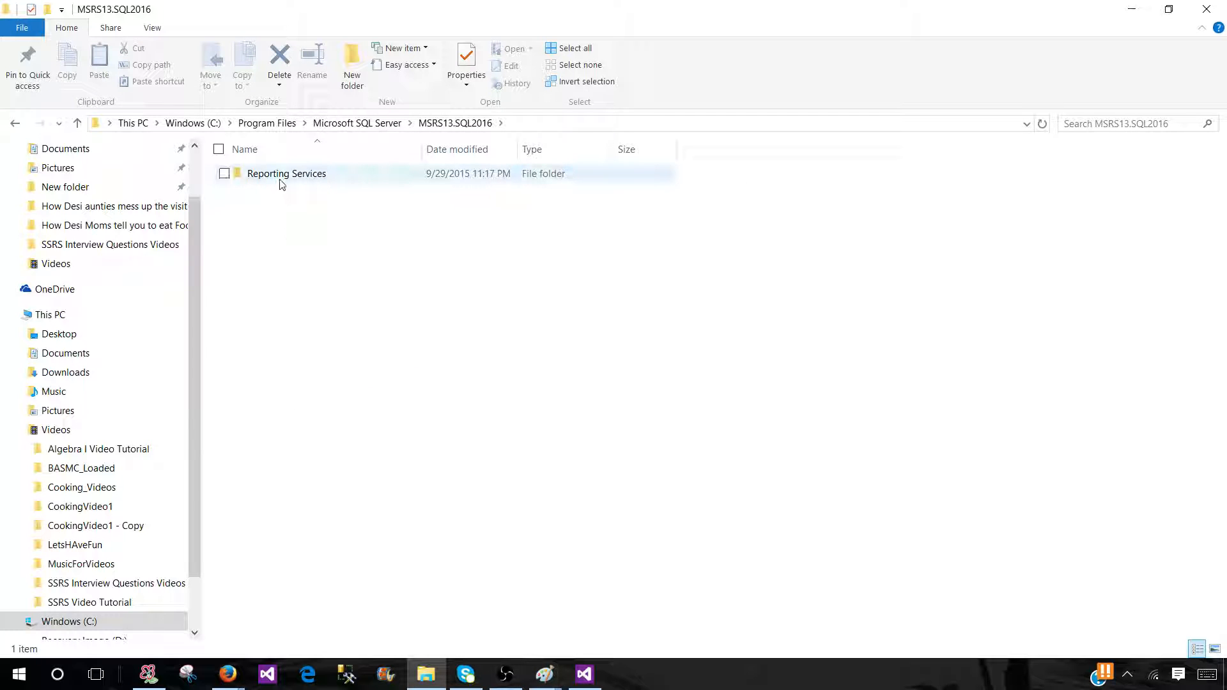
double_click(285, 173)
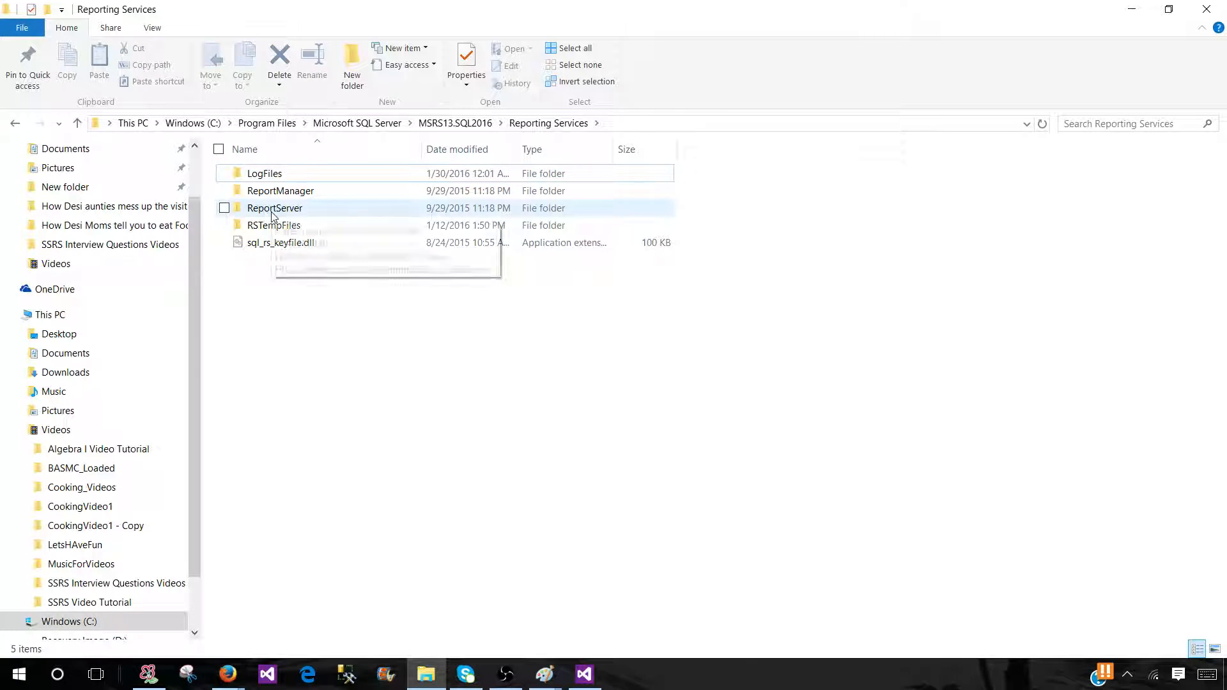
double_click(273, 208)
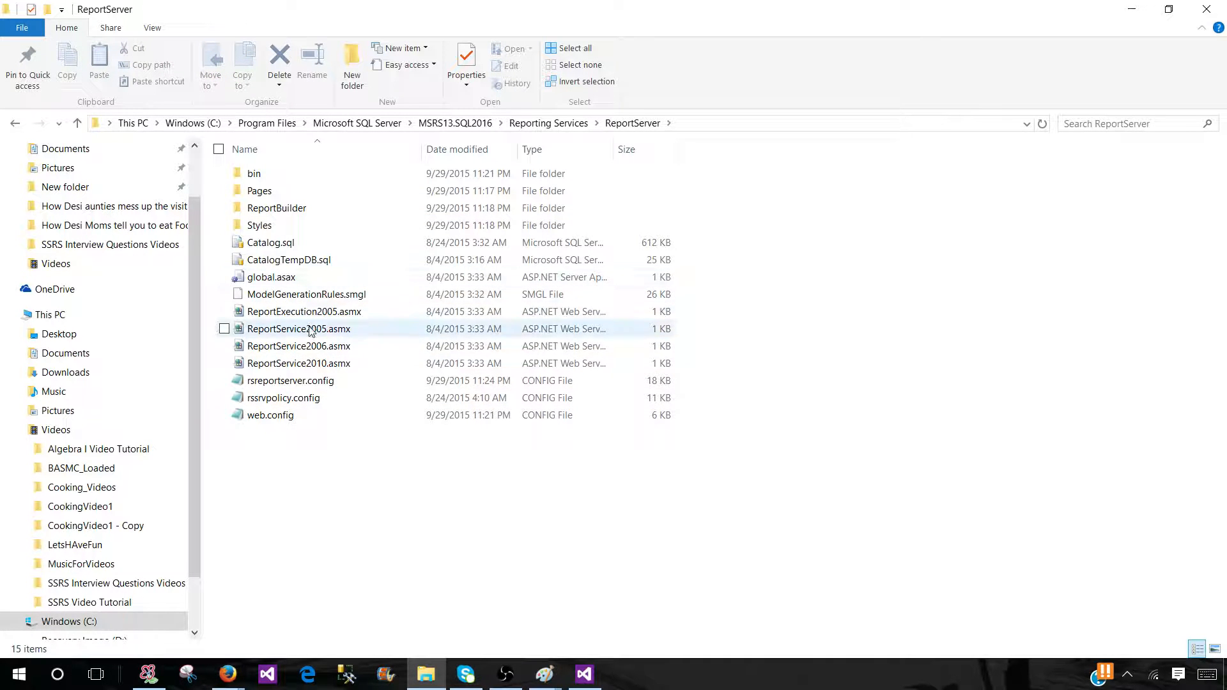
mouse_move(288, 385)
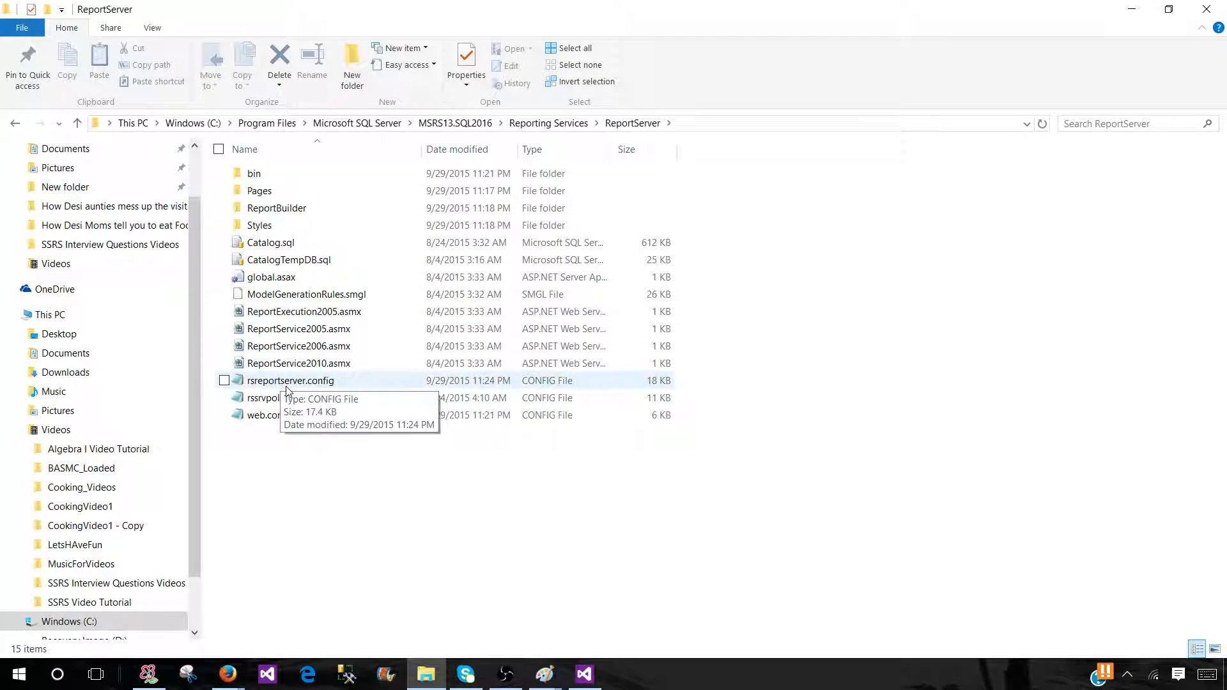
left_click(290, 381)
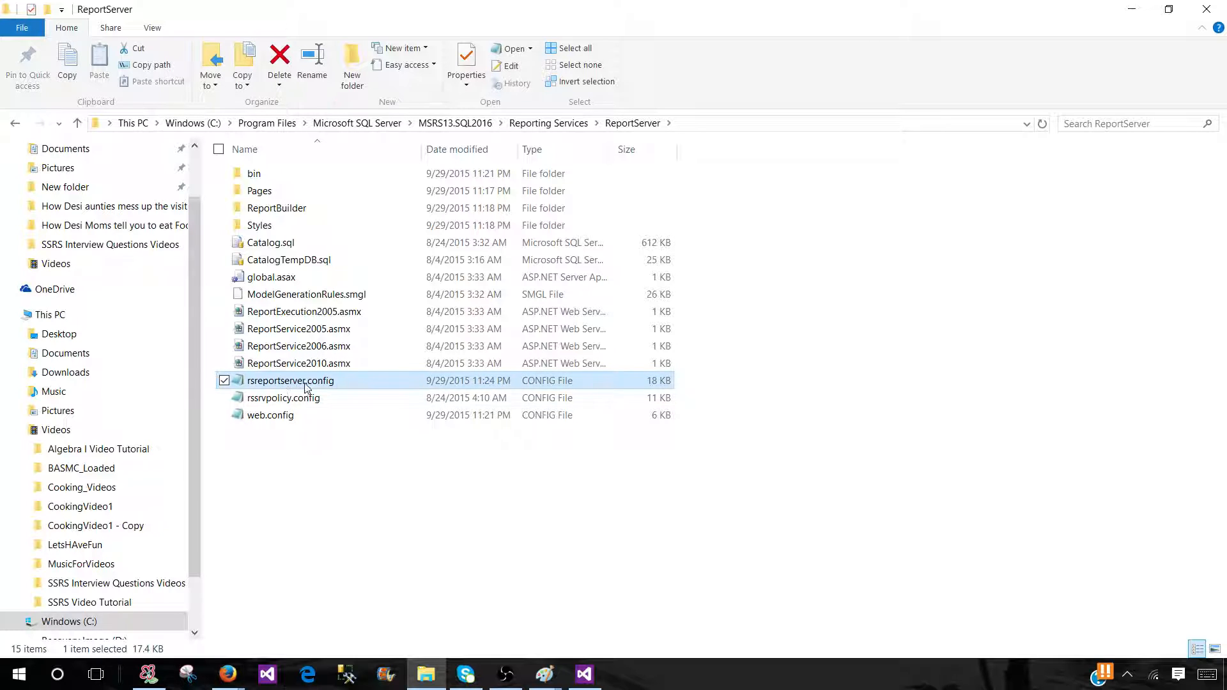
mouse_move(307, 387)
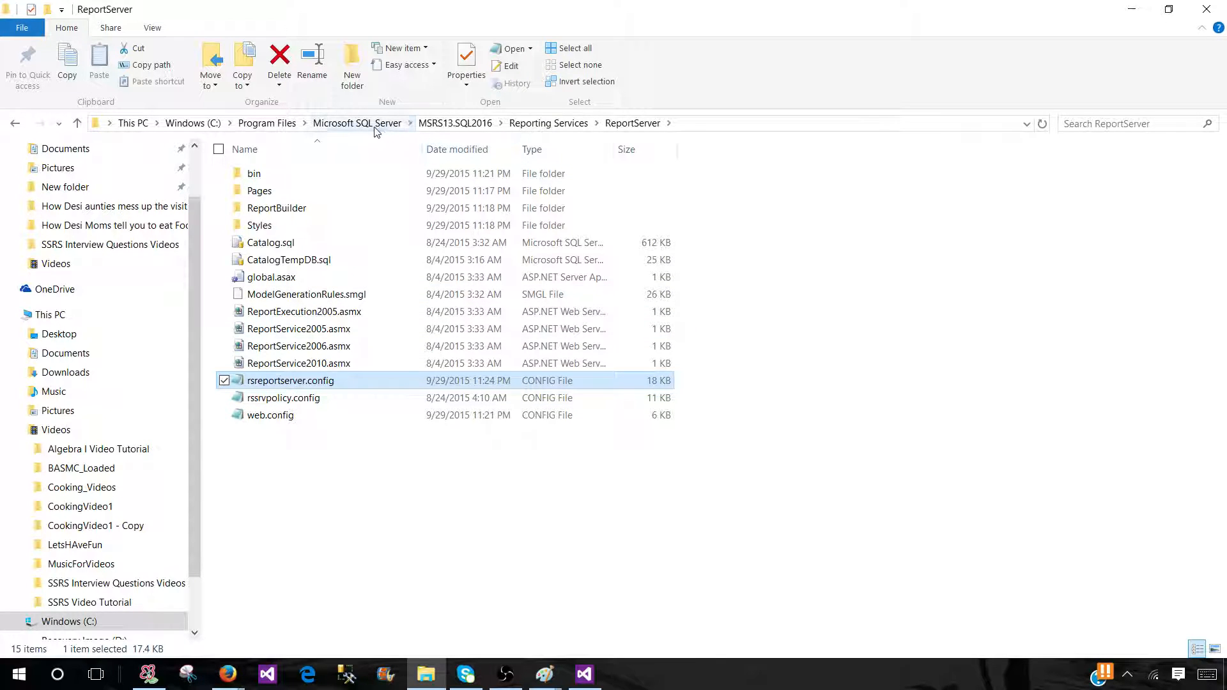
Go back and open the MSRS12.SQL2014 instance's ReportServer folder
left_click(356, 123)
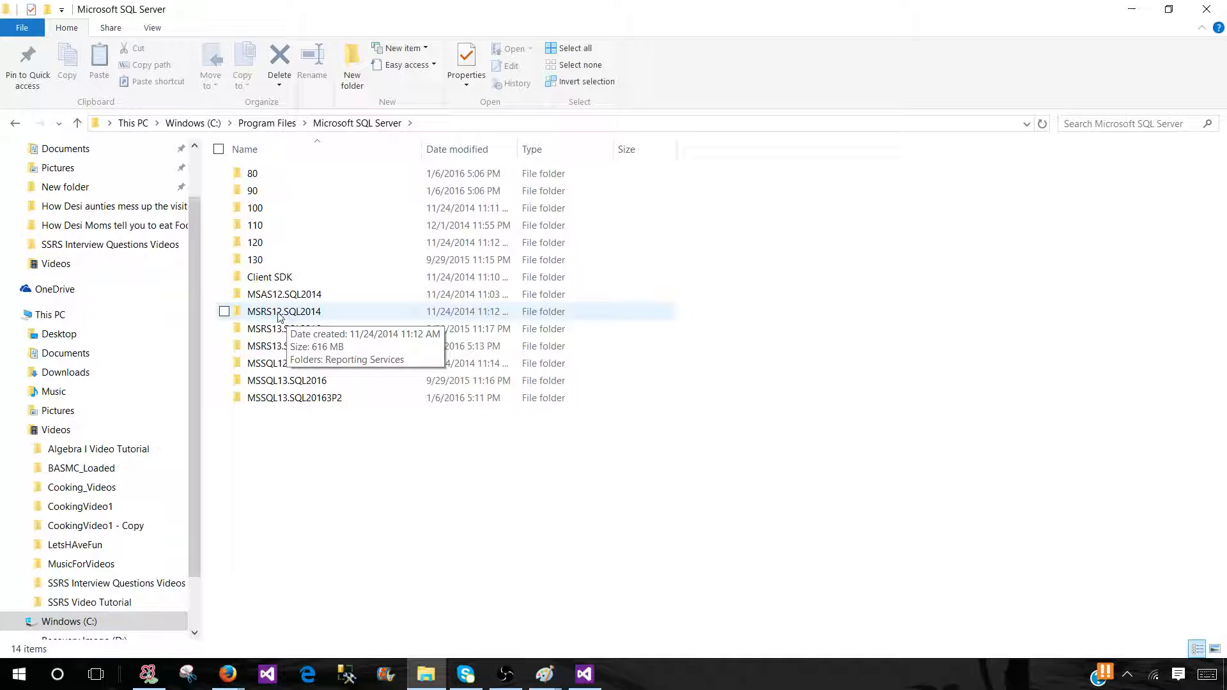
double_click(284, 311)
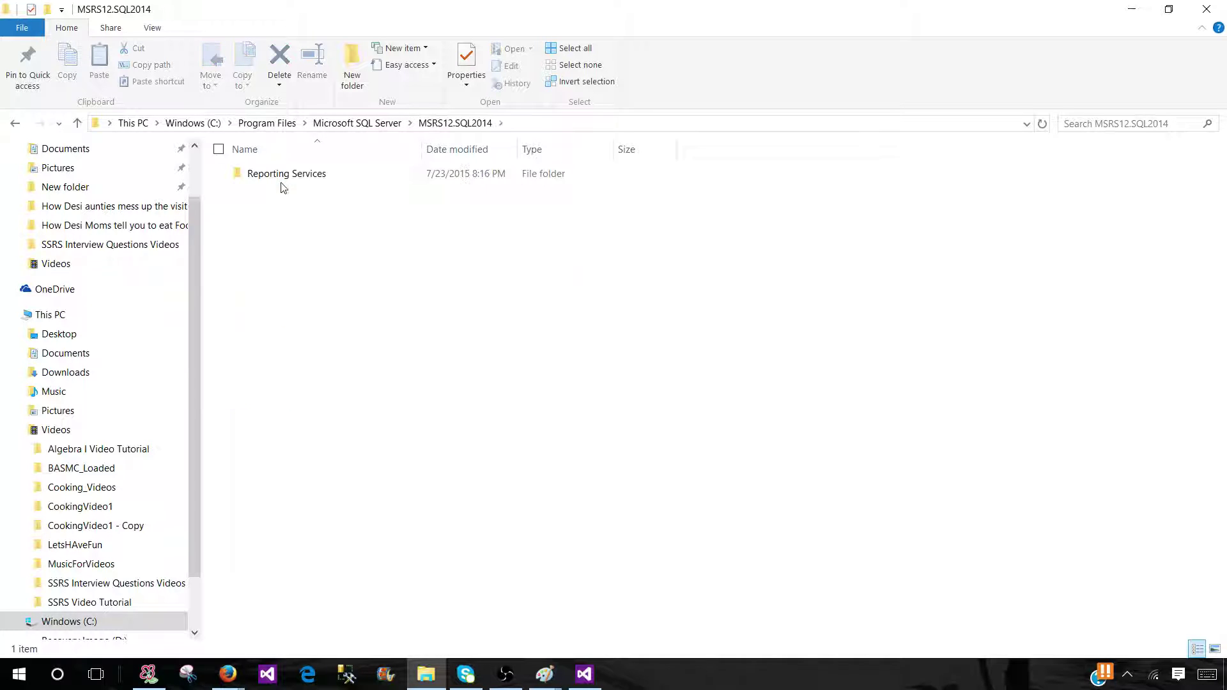
double_click(287, 173)
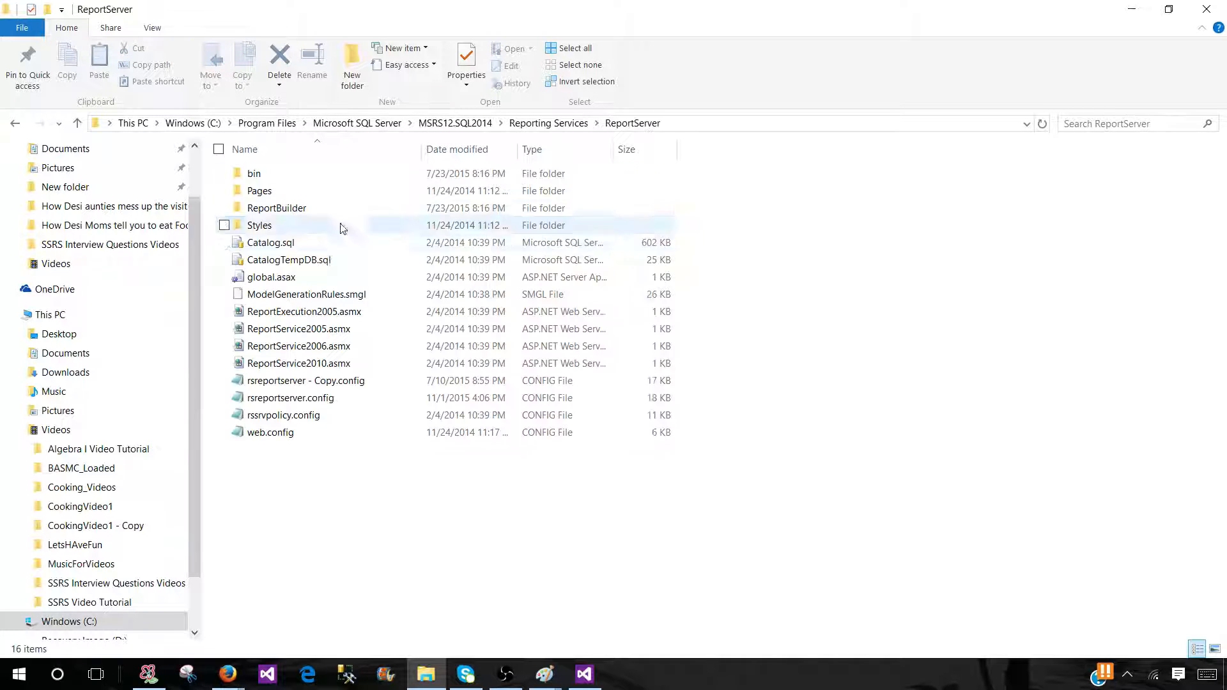
mouse_move(268, 404)
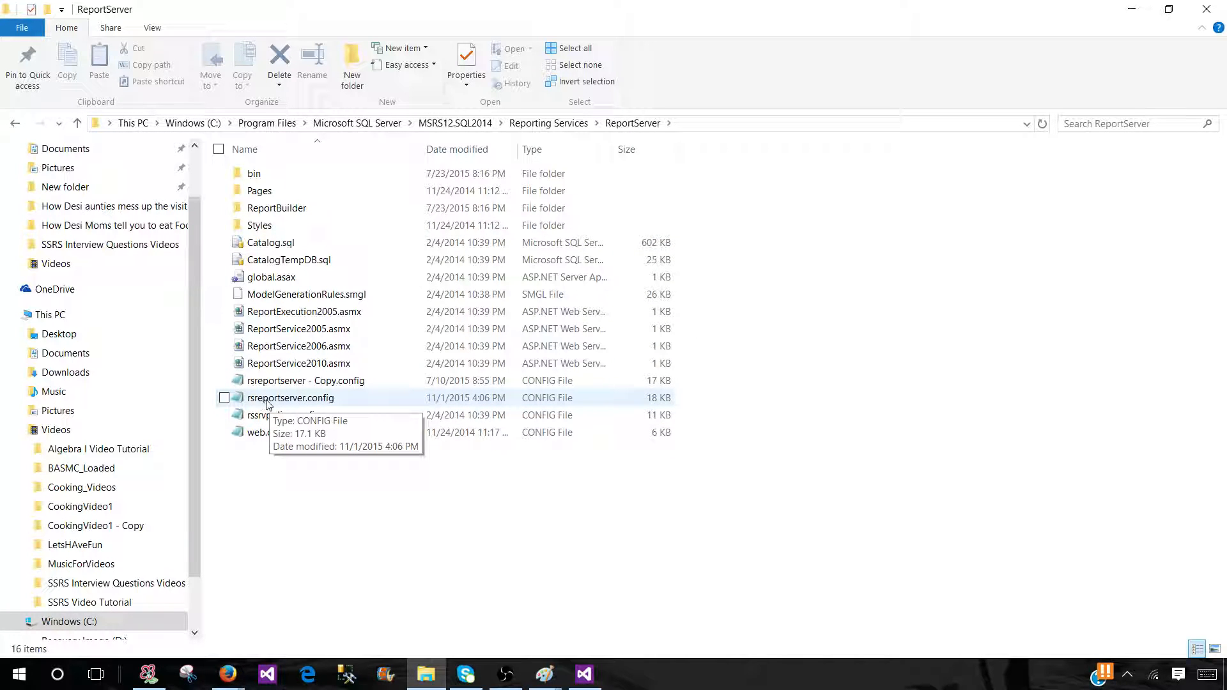
Open the SQL 2014 rsreportserver.config in Notepad via Edit
left_click(290, 398)
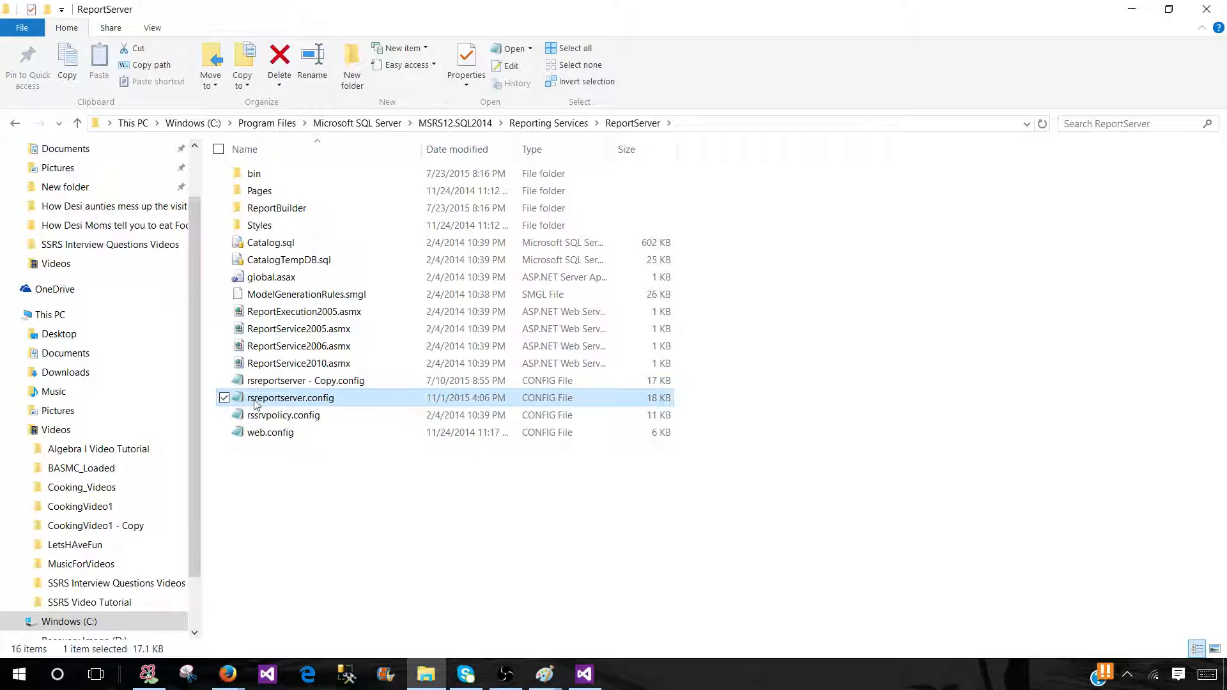
key("F2")
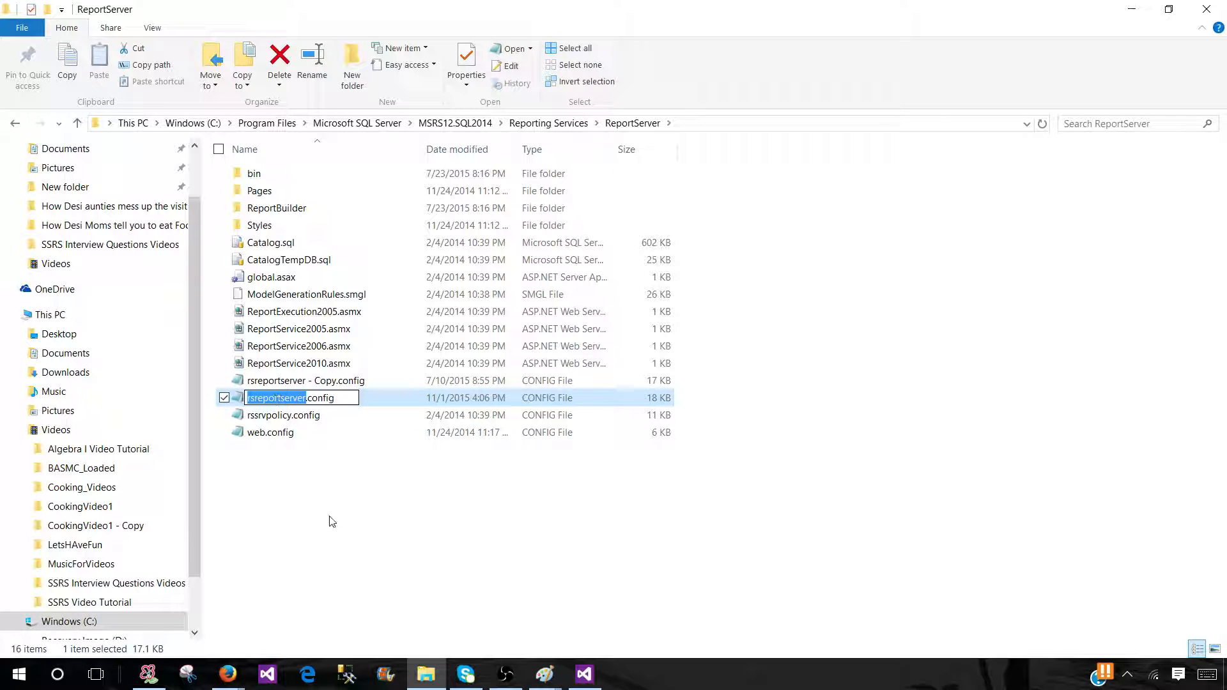
right_click(289, 397)
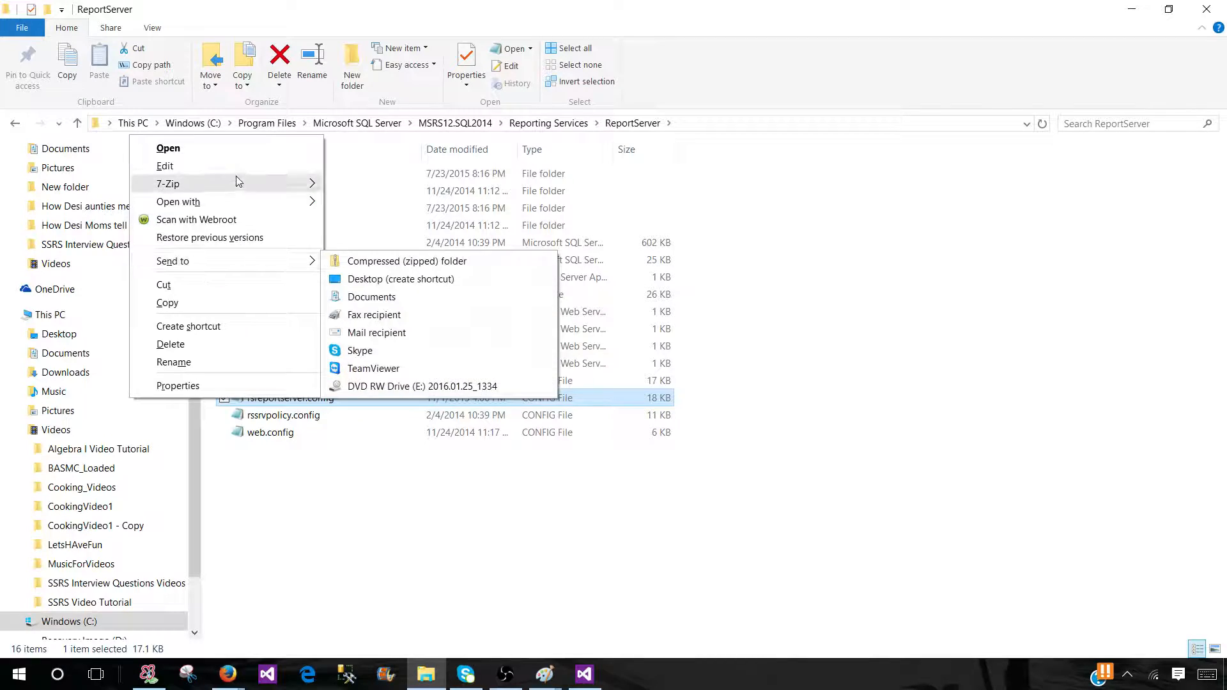
left_click(165, 166)
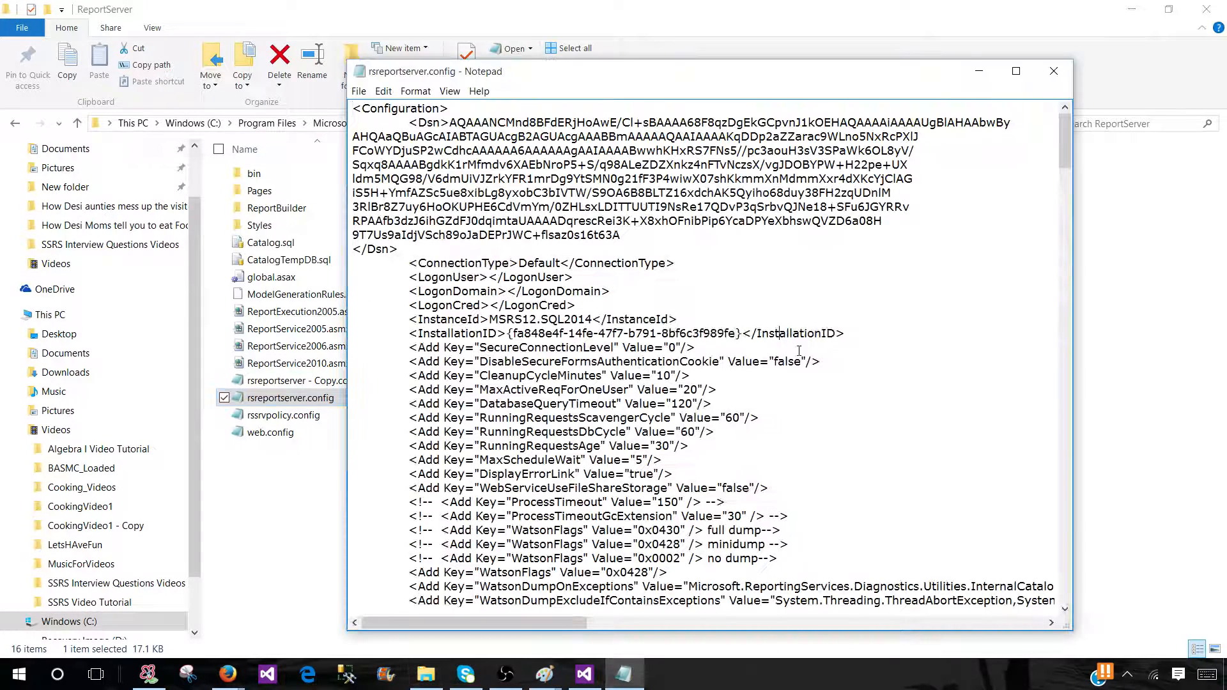
Maximize Notepad and scroll through the top of rsreportserver.config
scroll("down", 3)
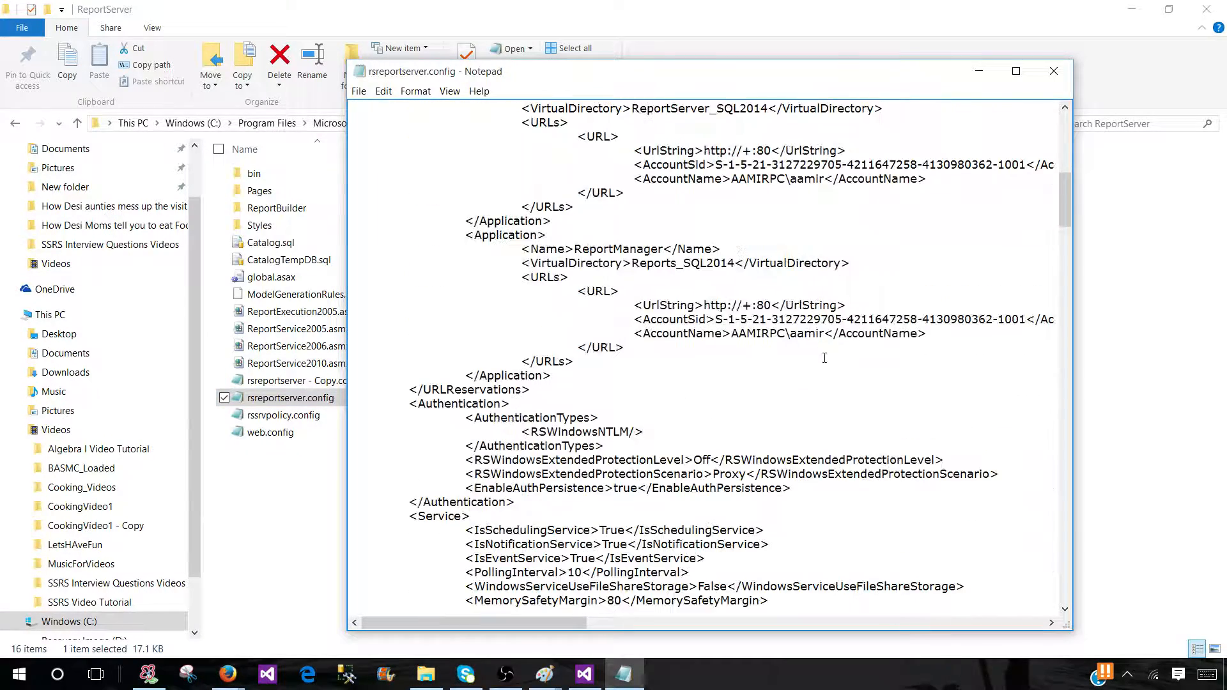
left_click(1015, 71)
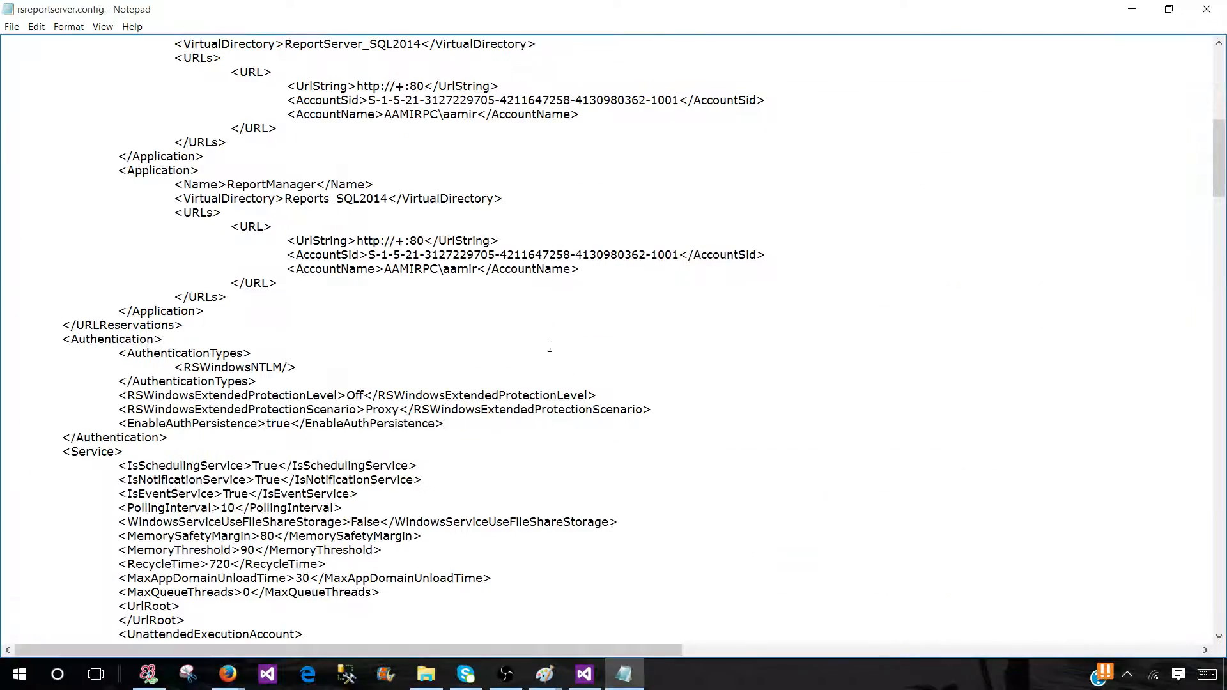
scroll("down", 3)
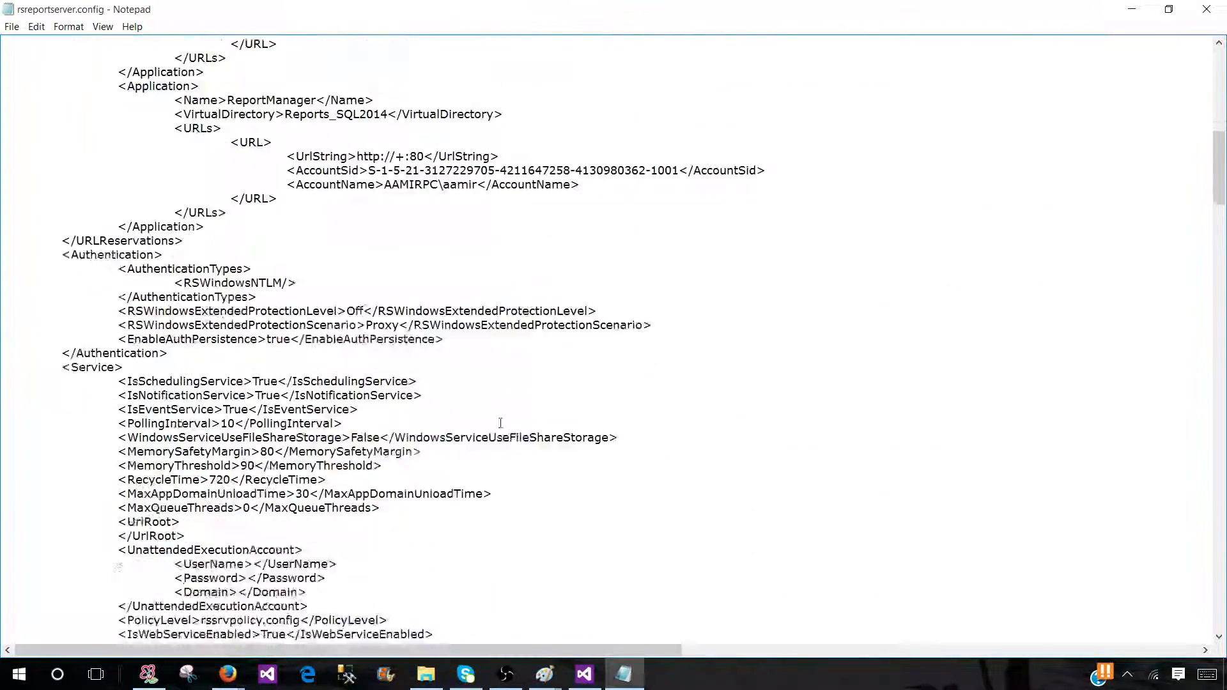
scroll("down", 3)
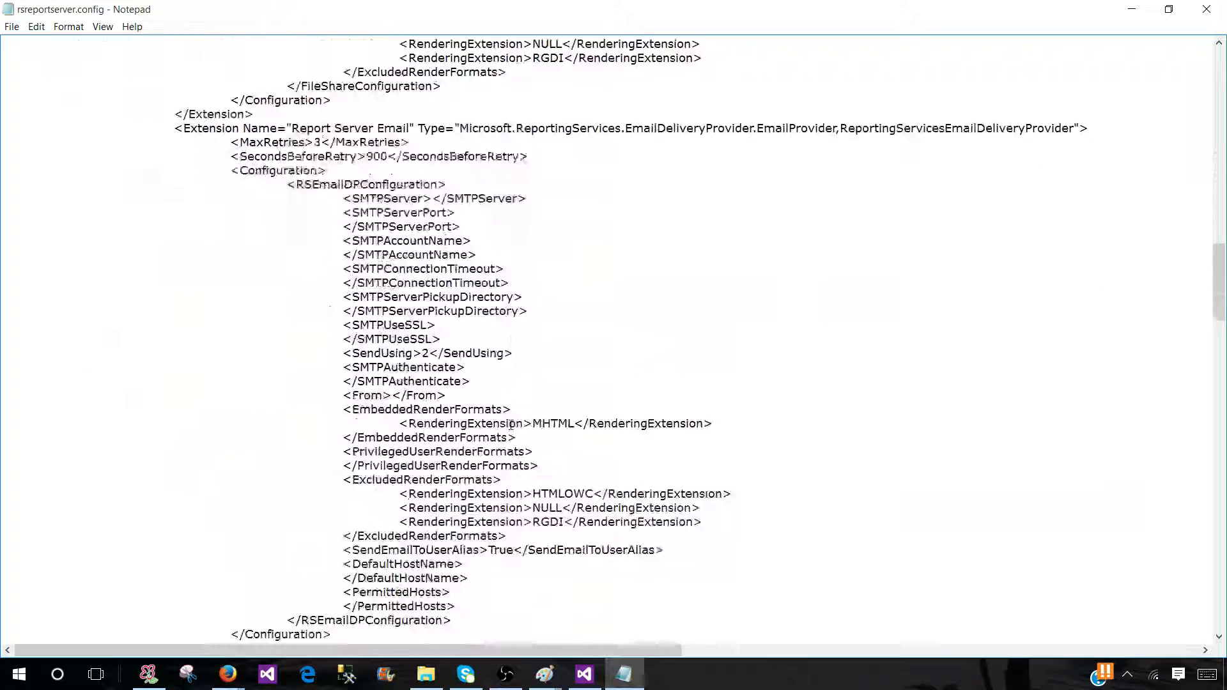
scroll("down", 3)
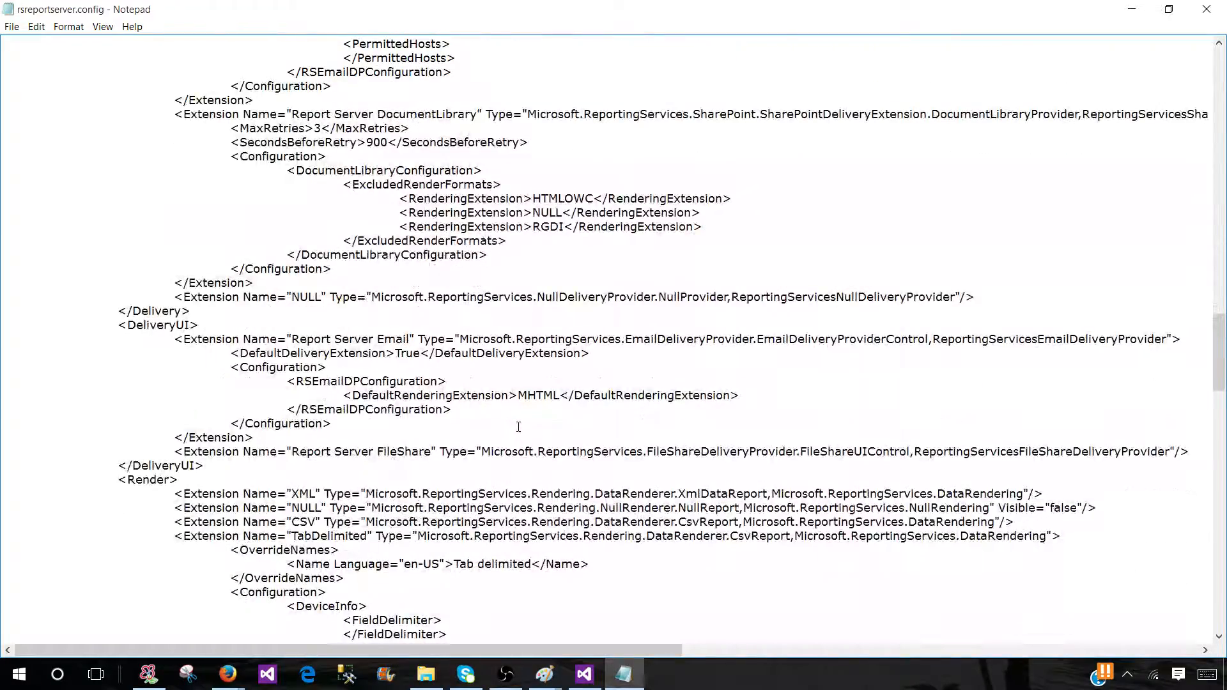
scroll("down", 3)
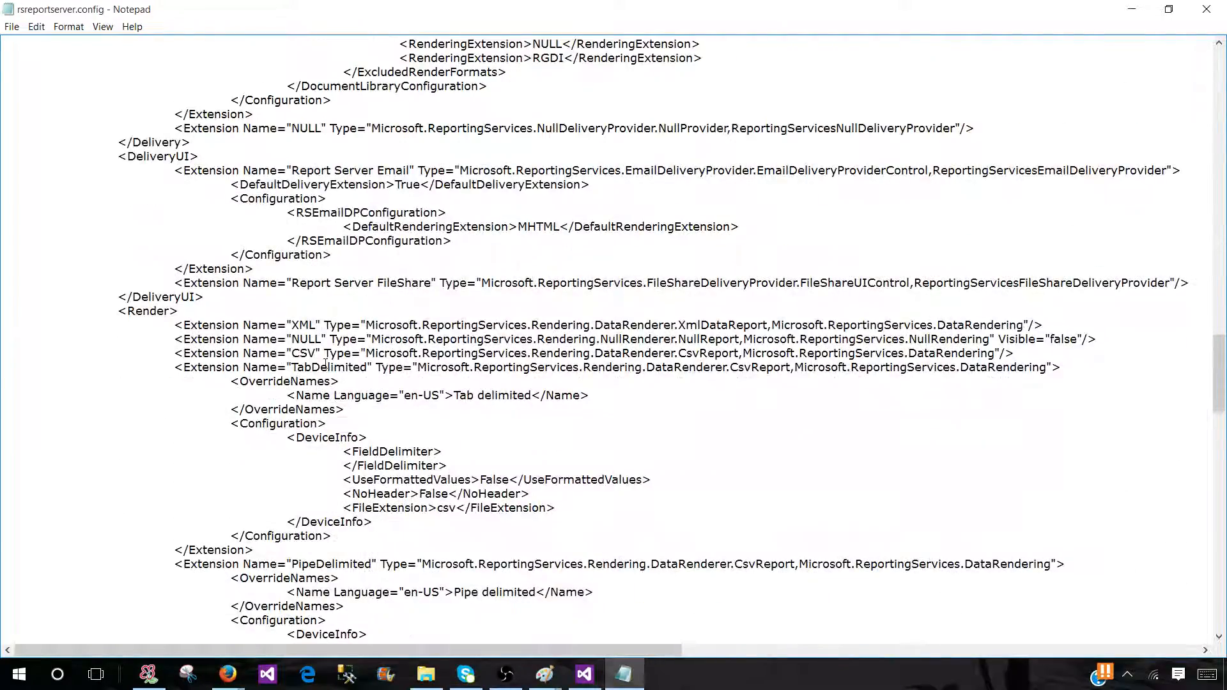
Review the Render, Data and SemanticQuery extensions, then close Notepad
scroll("down", 3)
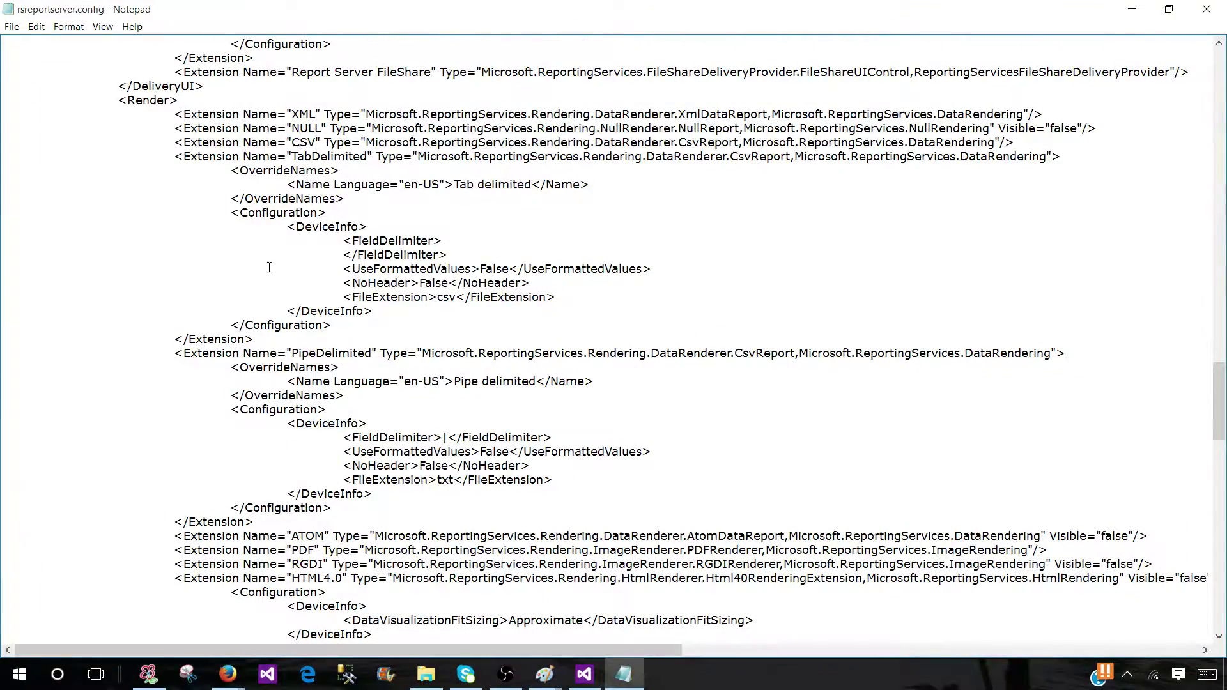
mouse_move(421, 368)
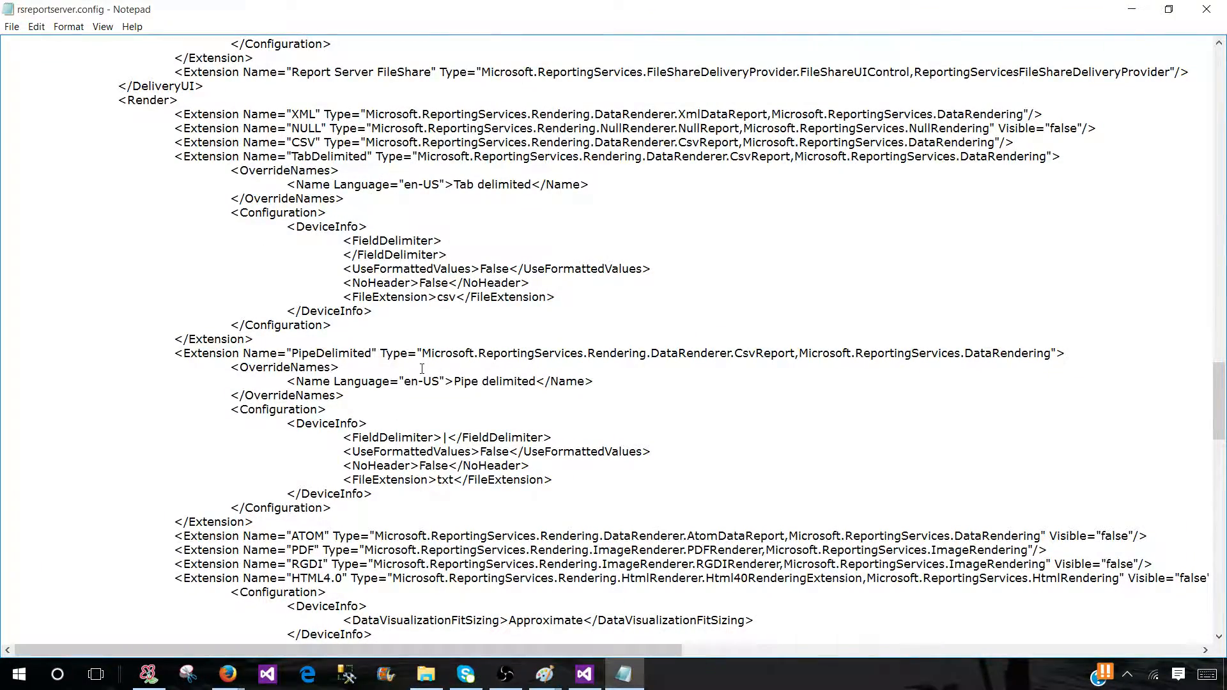
scroll("down", 3)
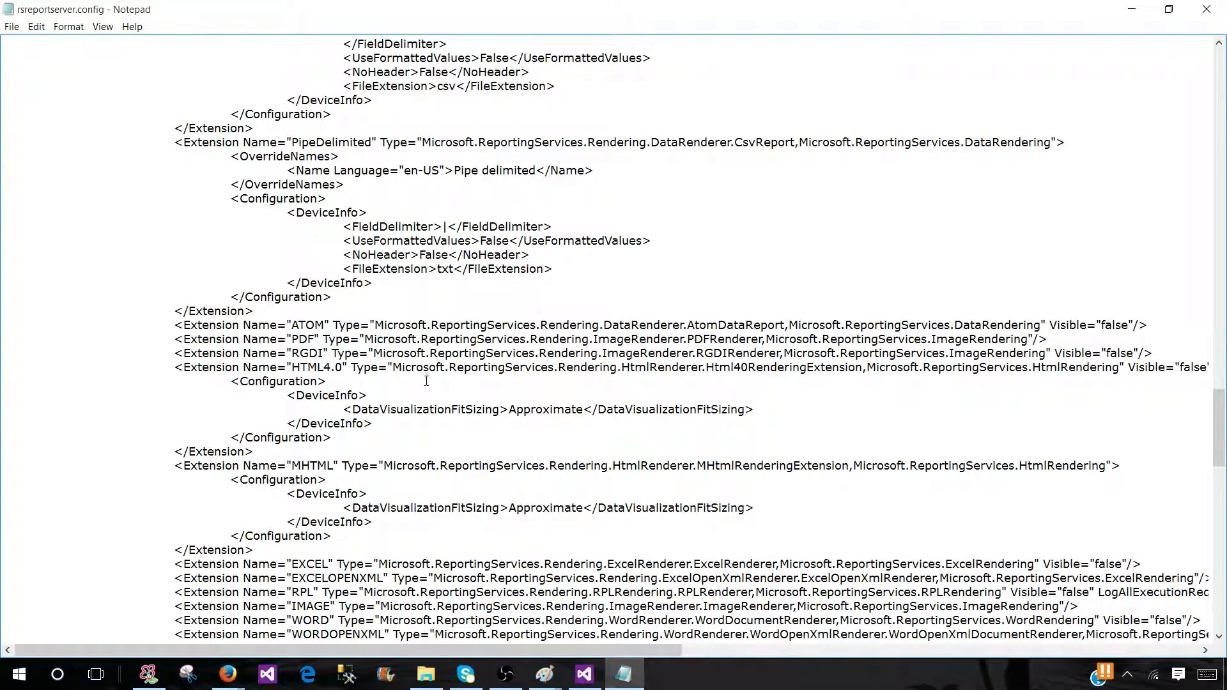
scroll("down", 3)
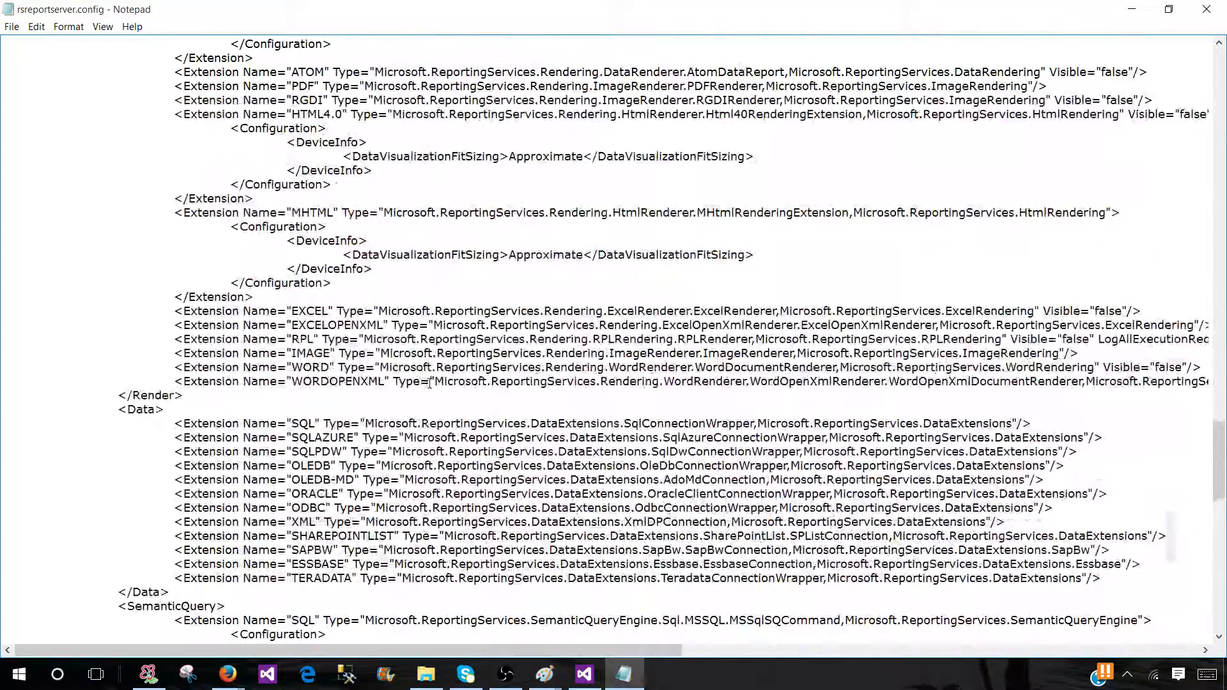
scroll("down", 3)
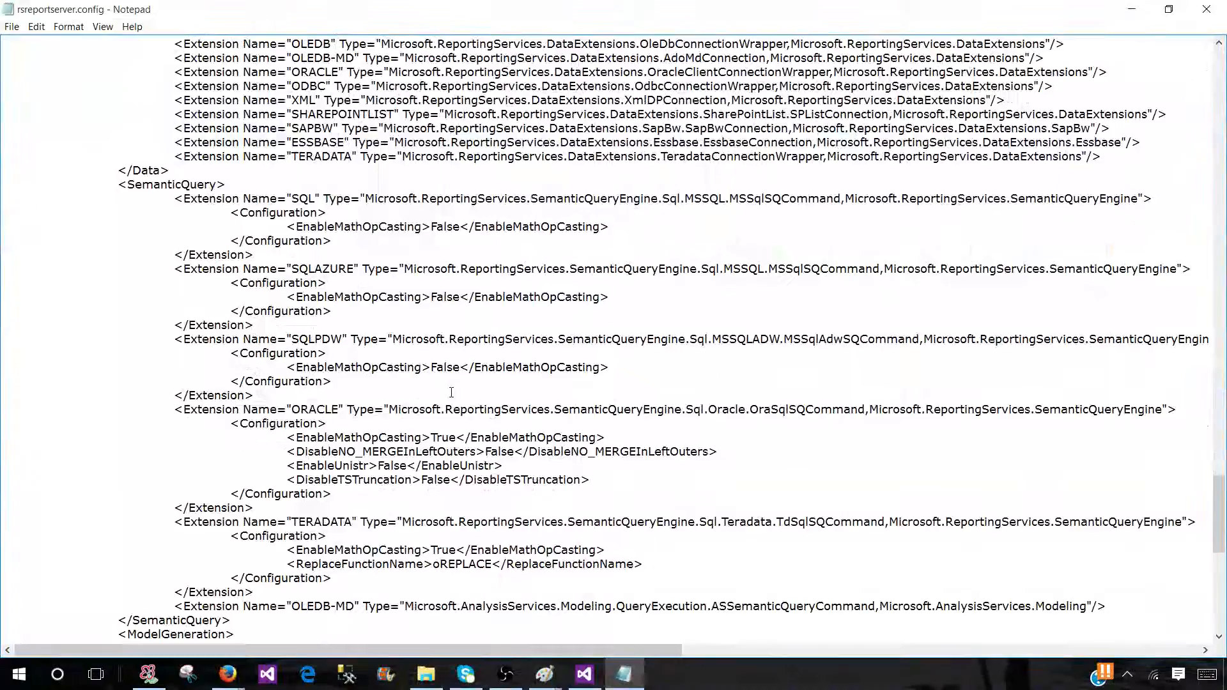
scroll("down", 3)
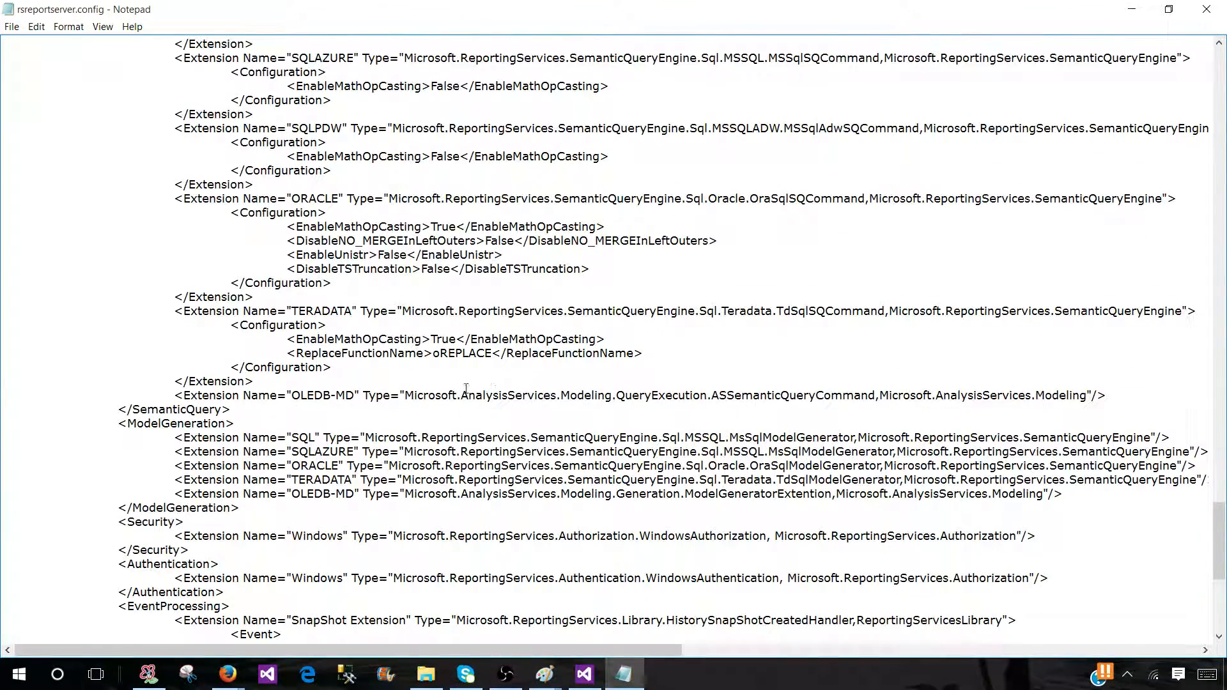
left_click(425, 674)
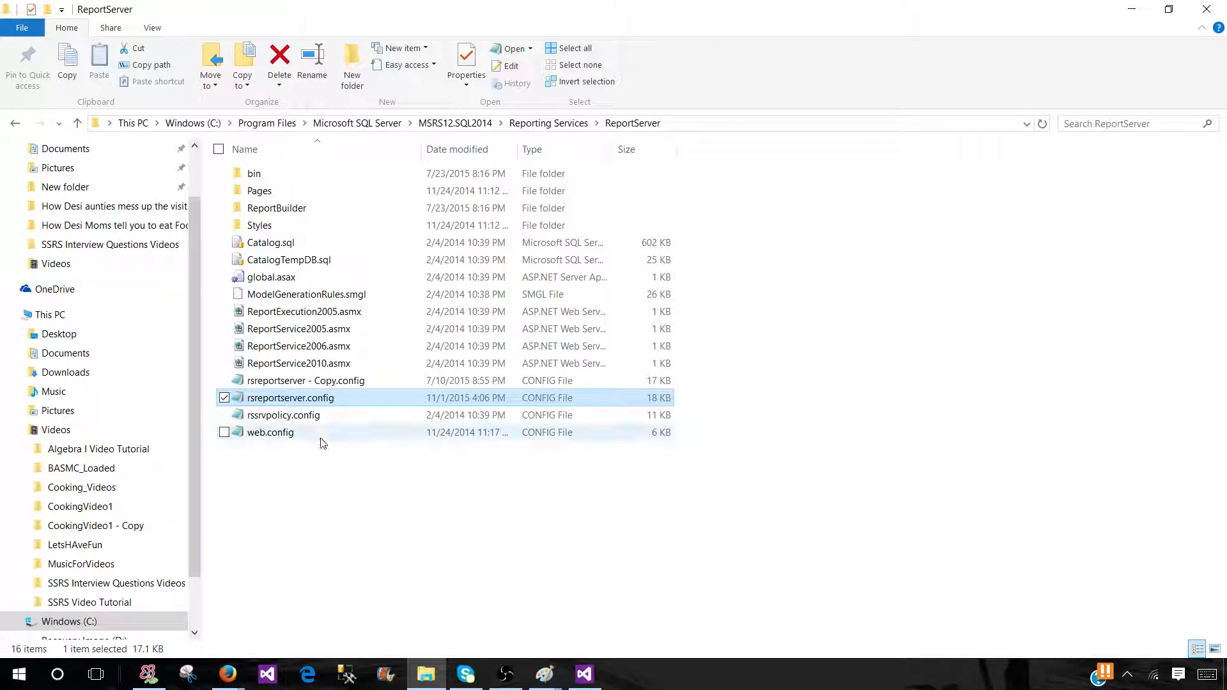
mouse_move(310, 404)
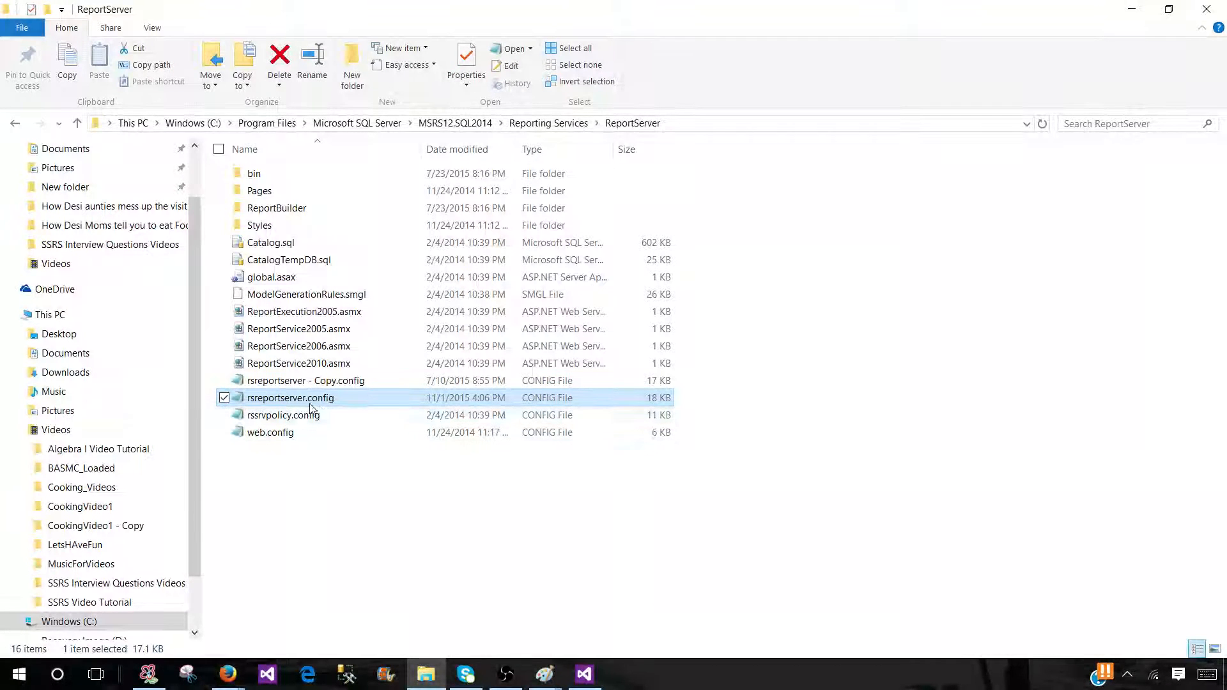
mouse_move(280, 407)
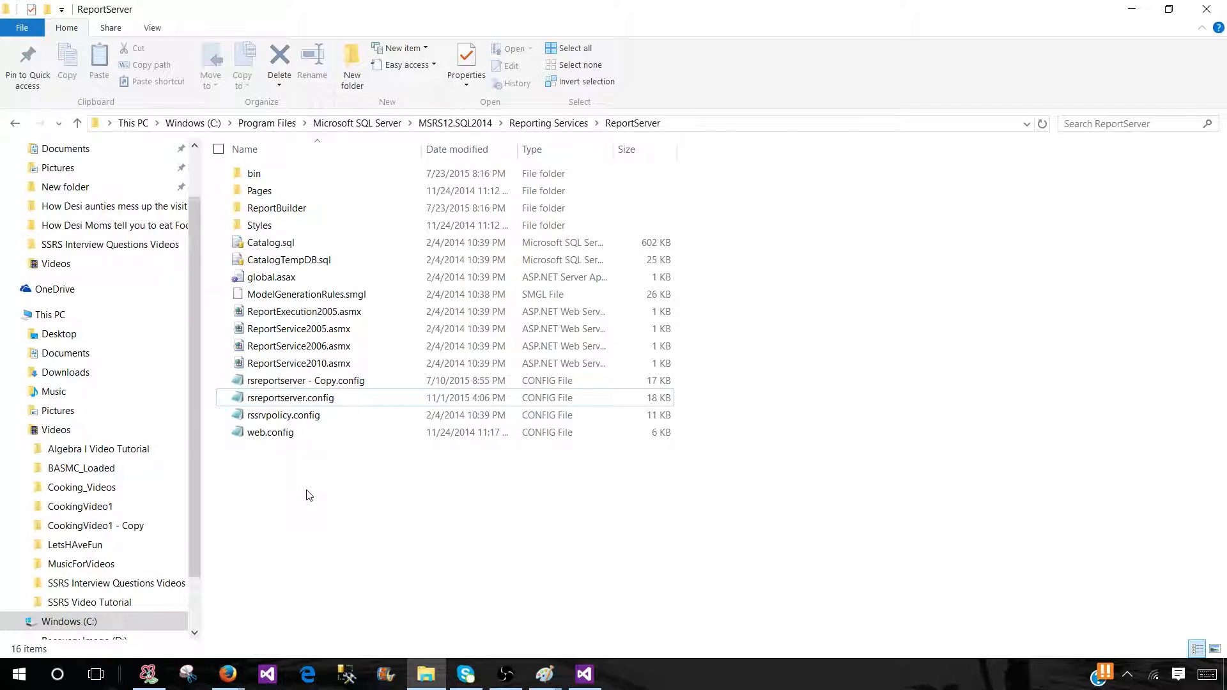
Show C:\Program Files\Microsoft SQL Server\MSRS12.SQL2014\Reporting Services\ReportServer in the address bar
left_click(289, 397)
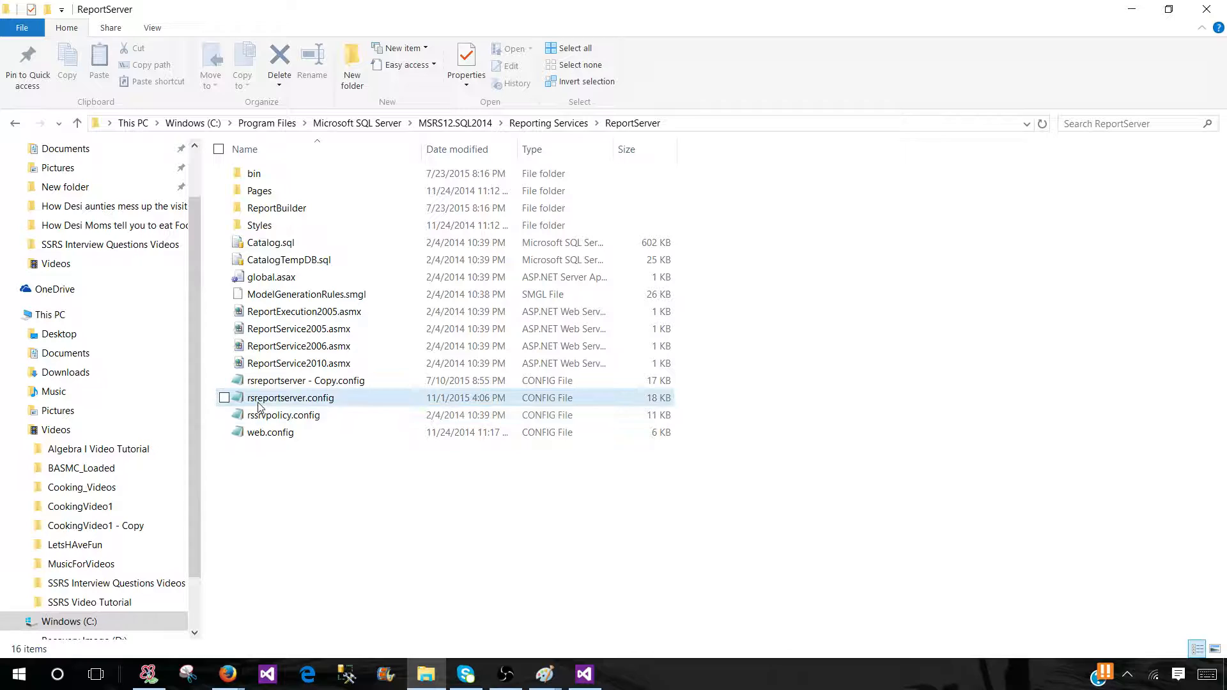
mouse_move(301, 403)
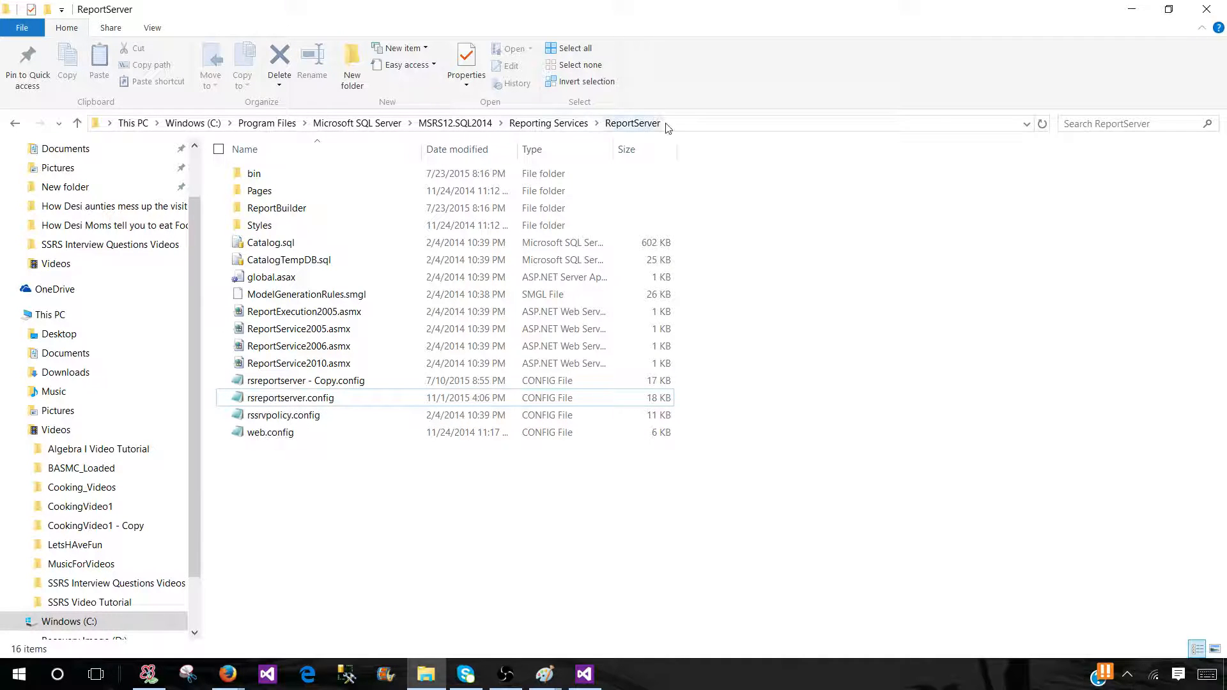
left_click(671, 123)
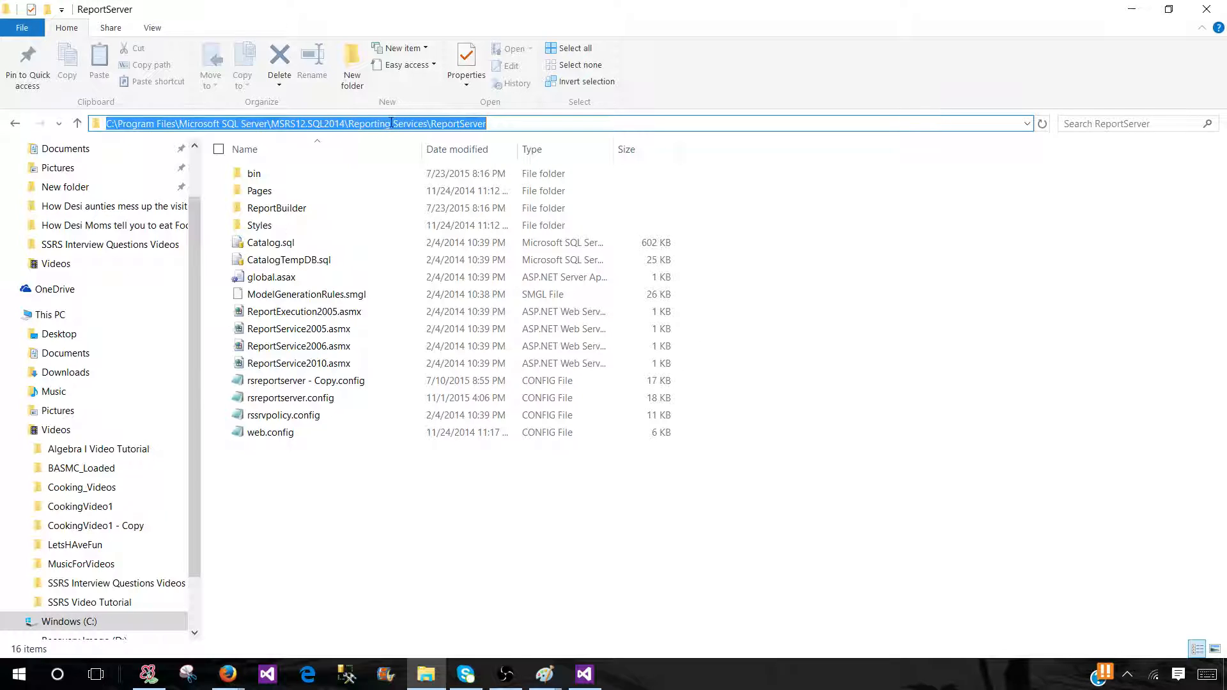
Leave the address bar so it shows the ReportServer breadcrumb again
left_click(490, 123)
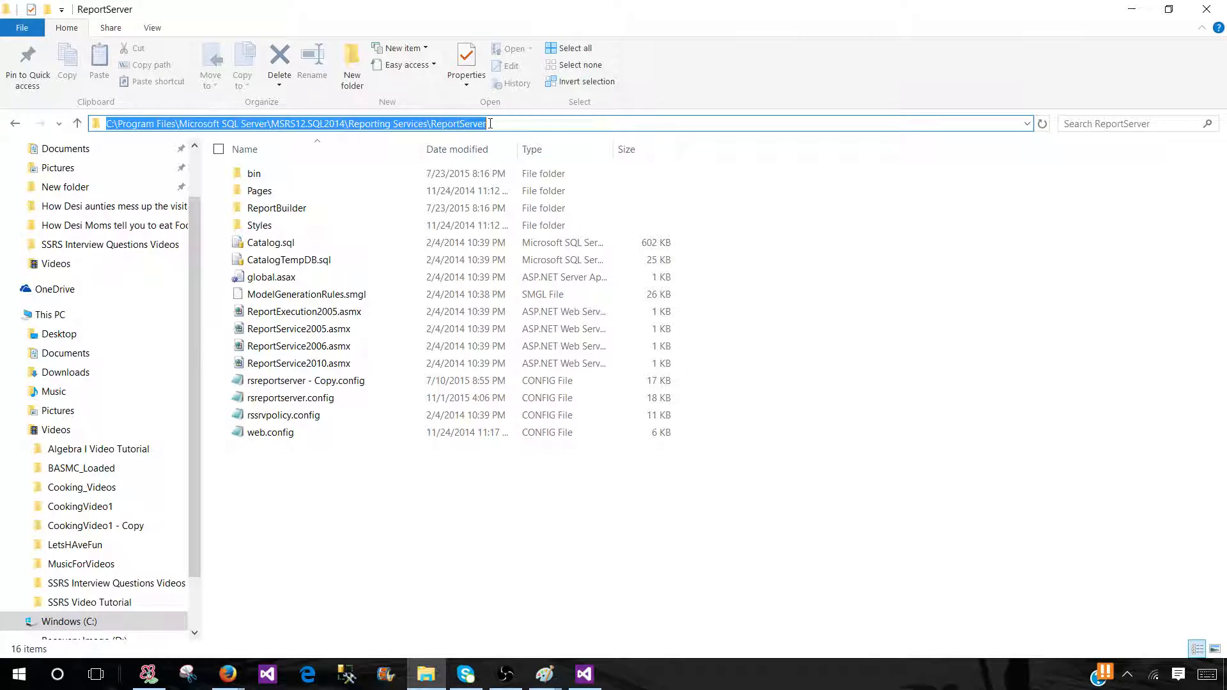
left_click(290, 398)
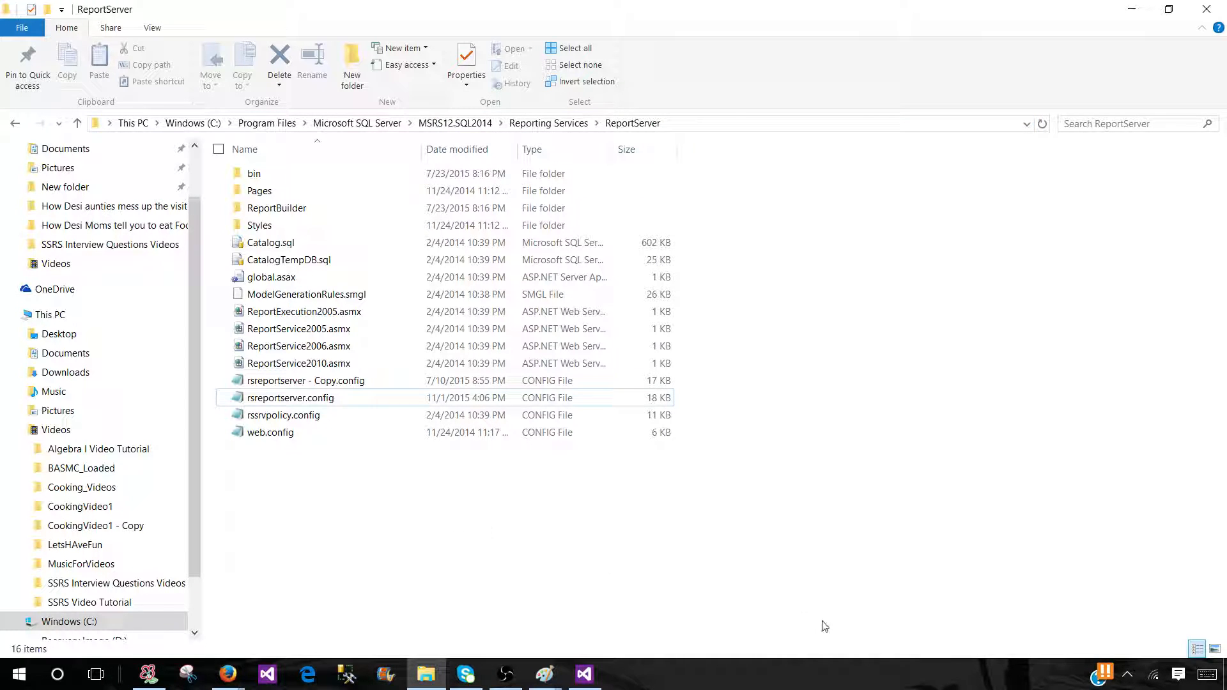